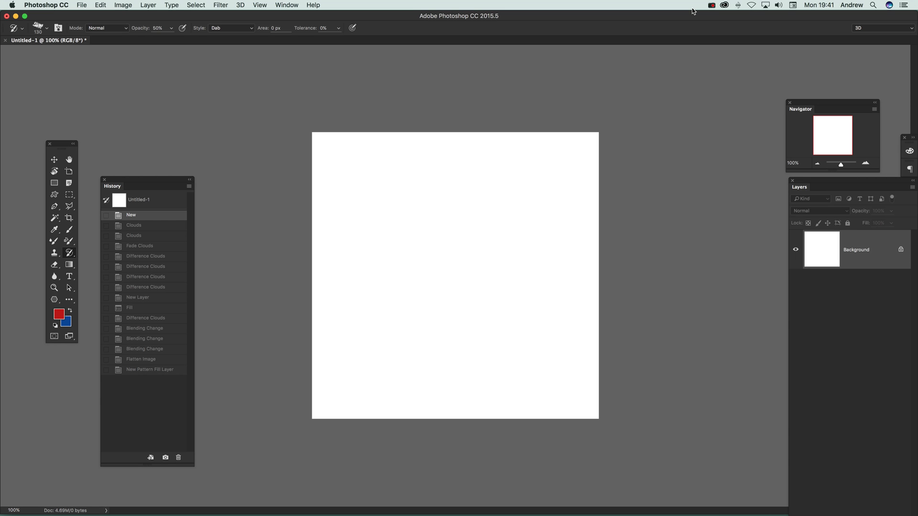
mouse_move(120, 30)
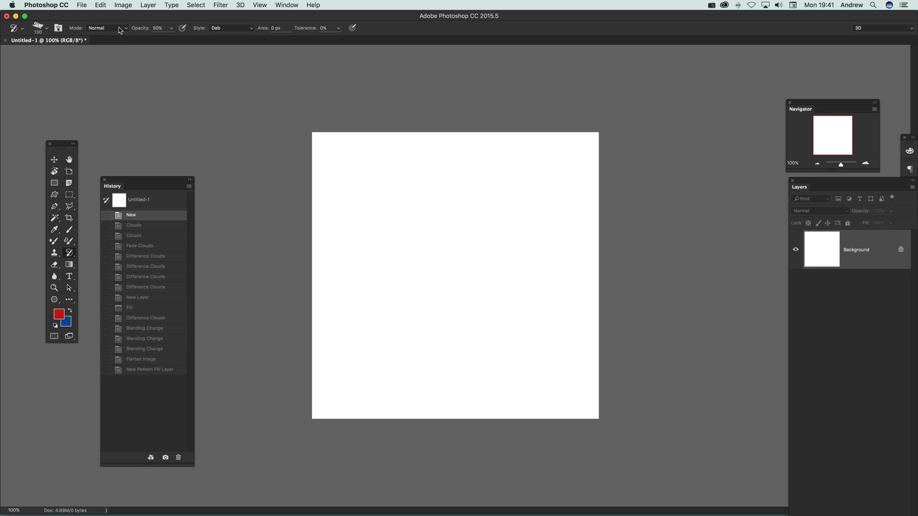
mouse_move(111, 30)
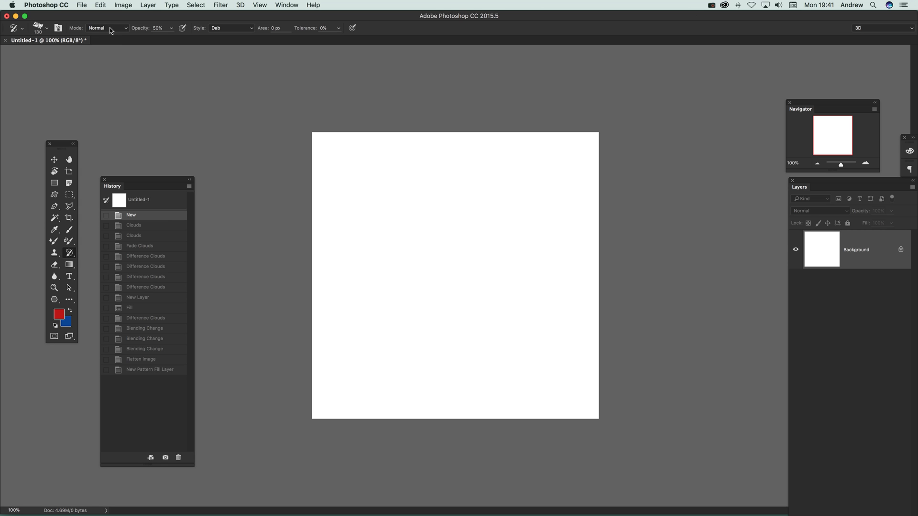
mouse_move(111, 30)
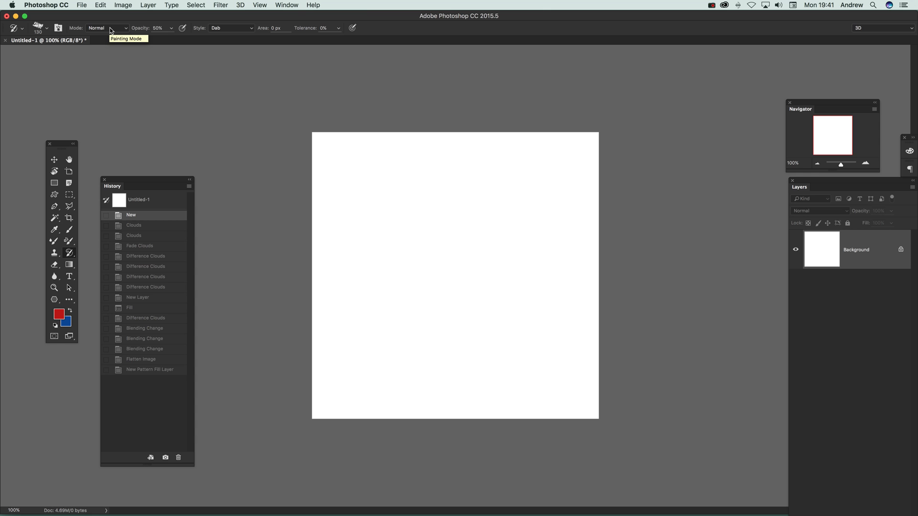
Start a new document from File > New, then dismiss the dialog without creating it
left_click(80, 4)
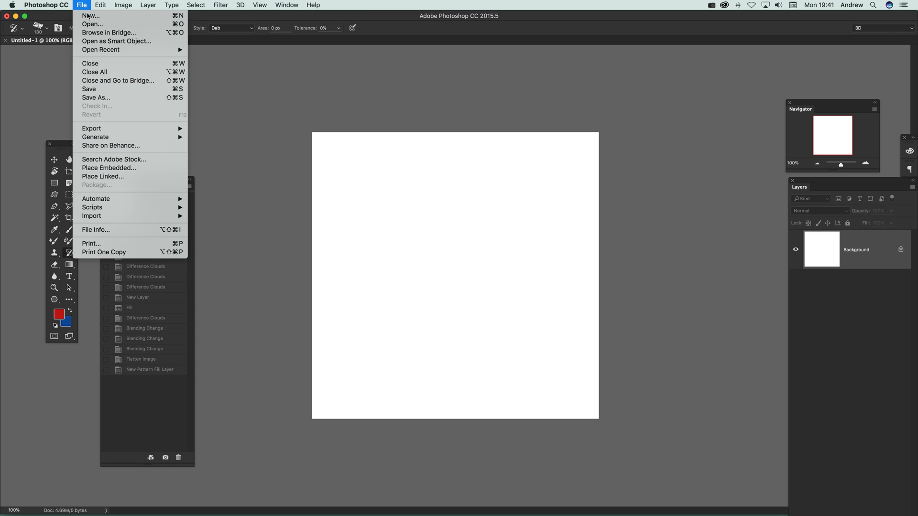
left_click(91, 15)
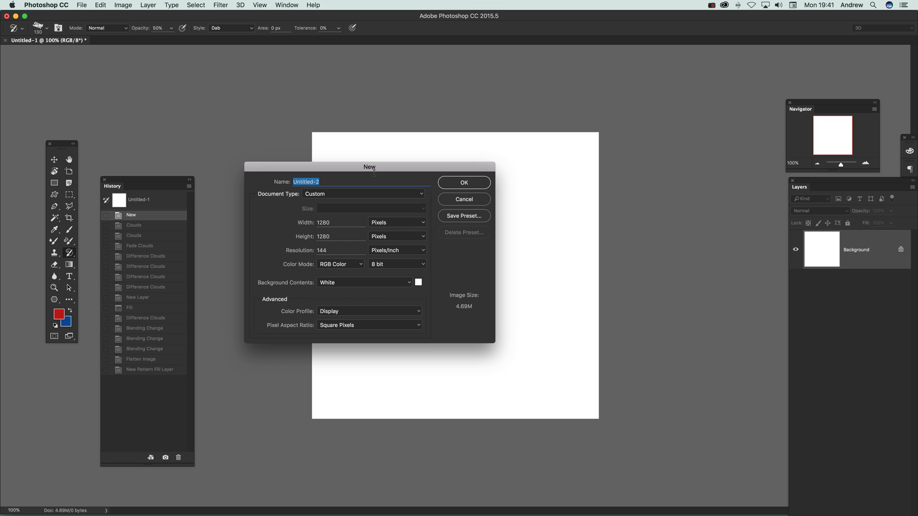
mouse_move(483, 173)
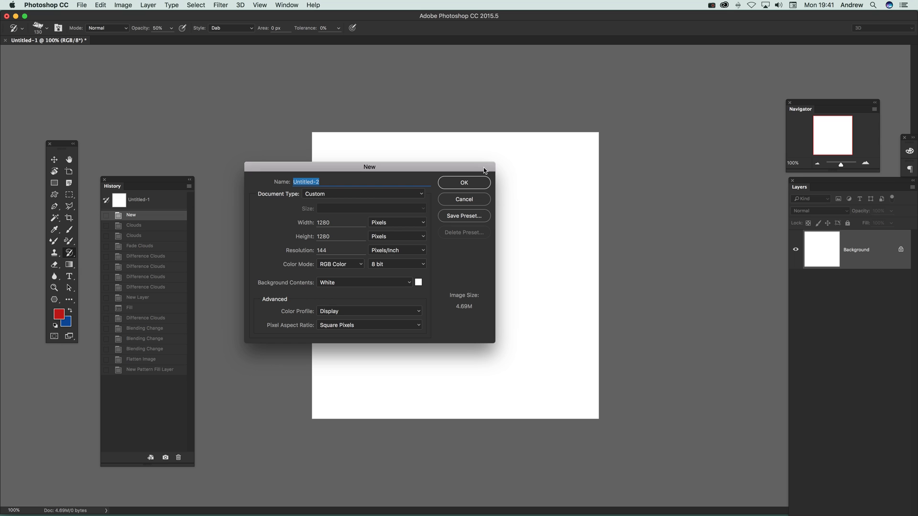
mouse_move(473, 195)
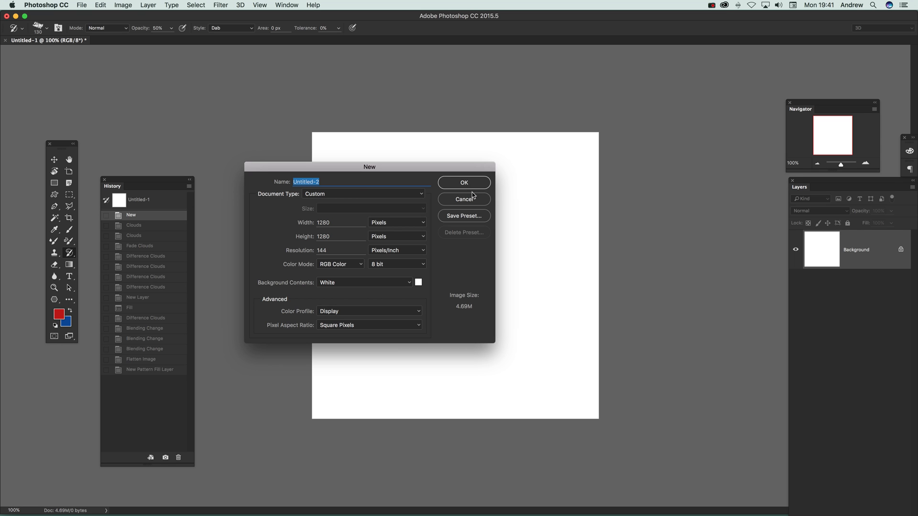
left_click(463, 199)
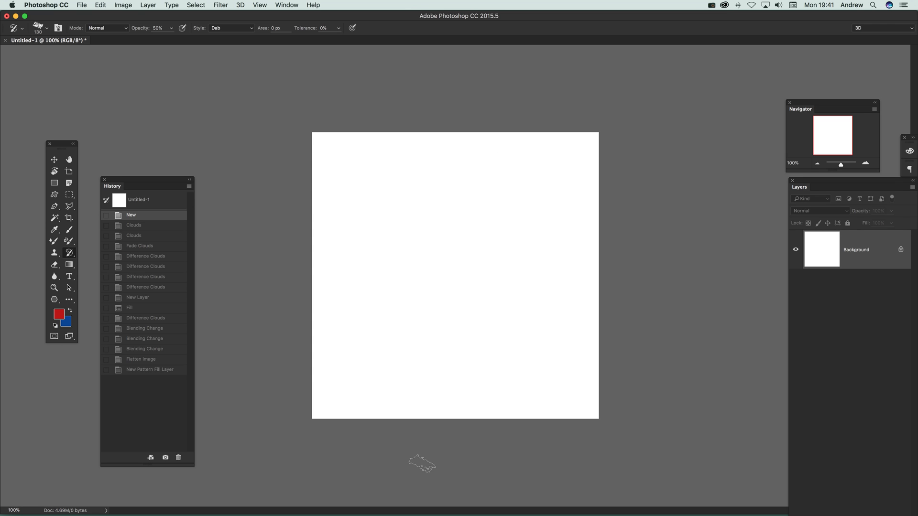
mouse_move(55, 316)
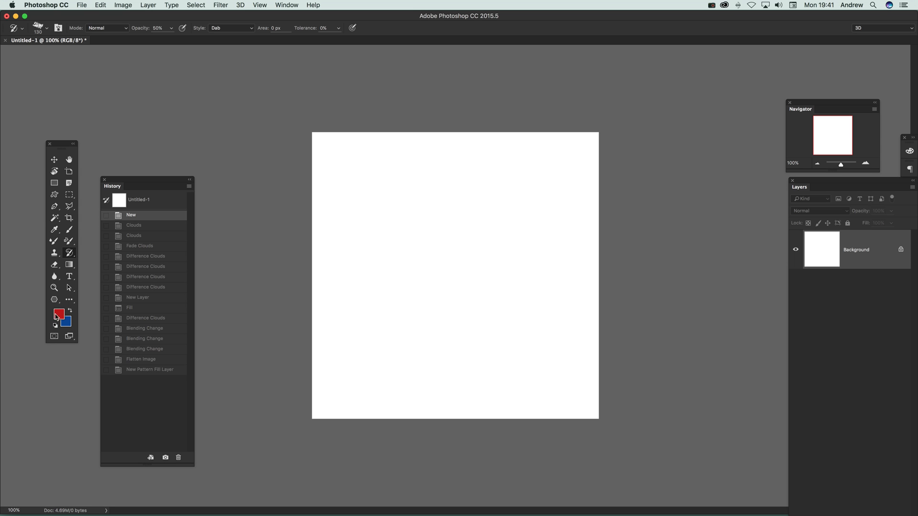
mouse_move(67, 325)
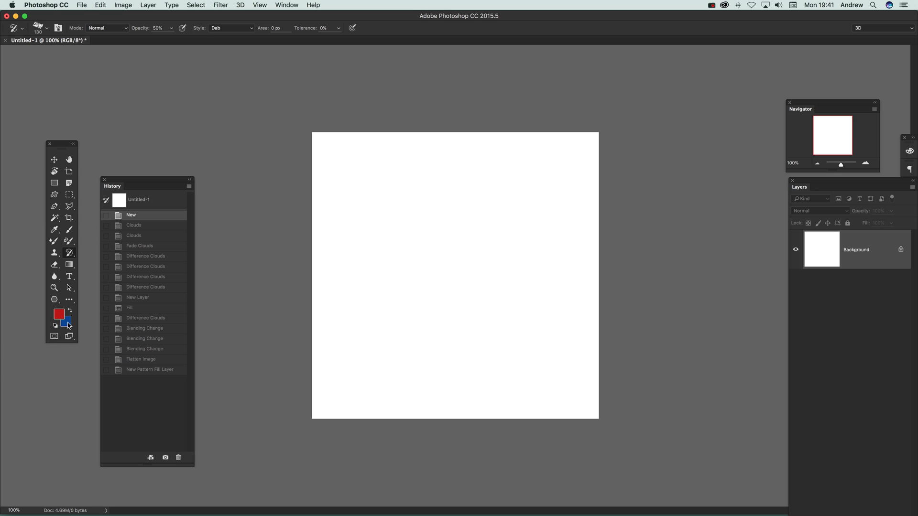
mouse_move(68, 331)
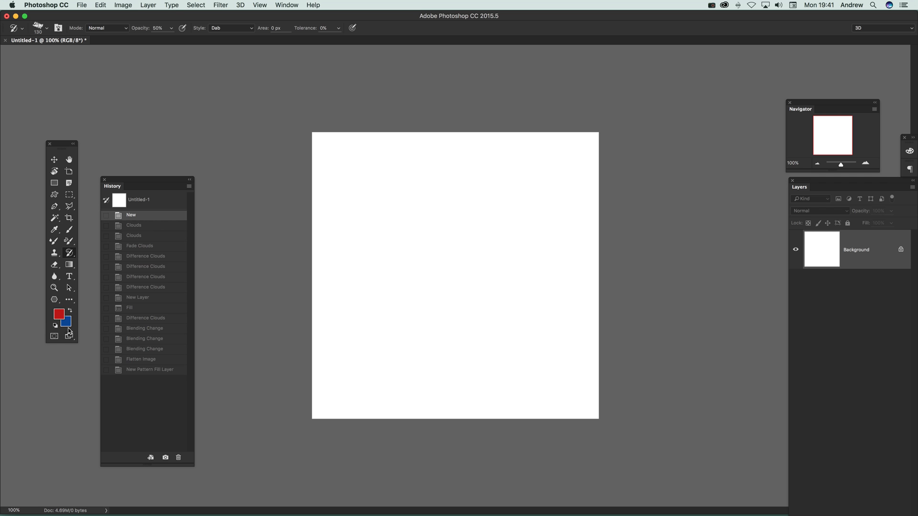
Render Filter > Render > Difference Clouds onto the white canvas
left_click(221, 5)
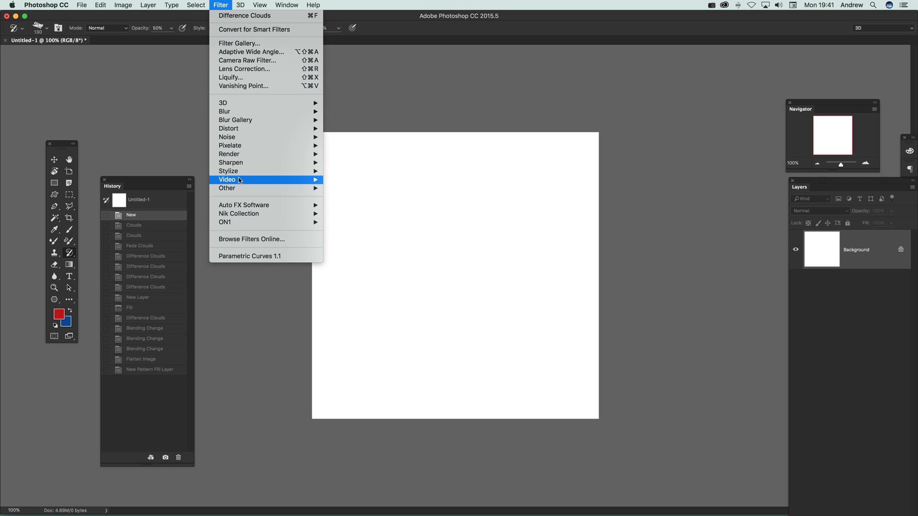
mouse_move(228, 154)
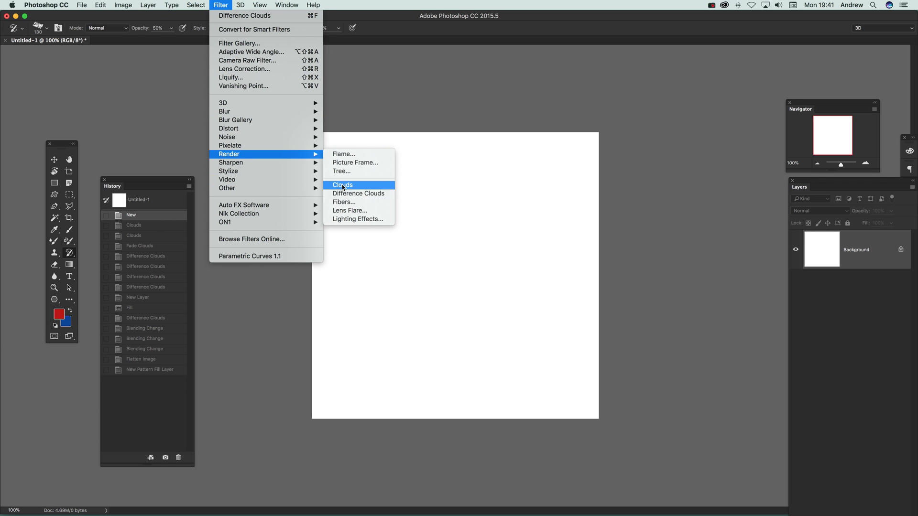
mouse_move(358, 193)
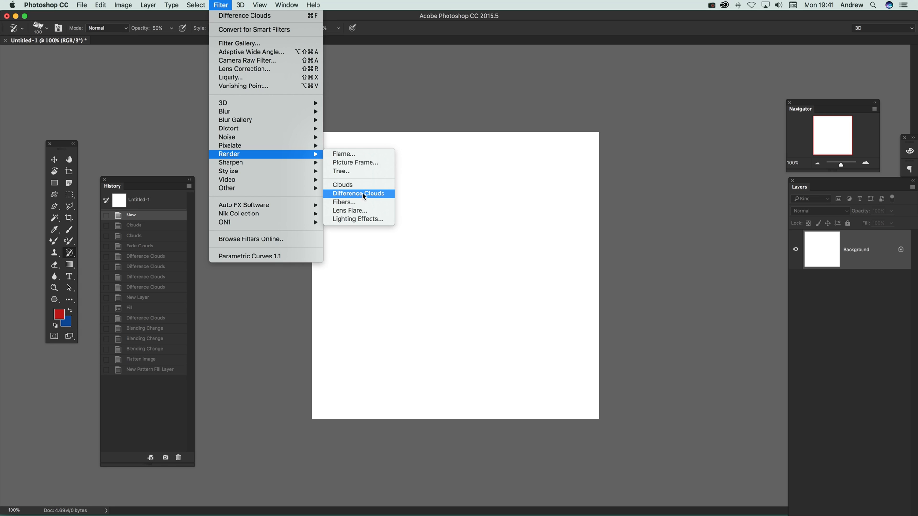
left_click(358, 193)
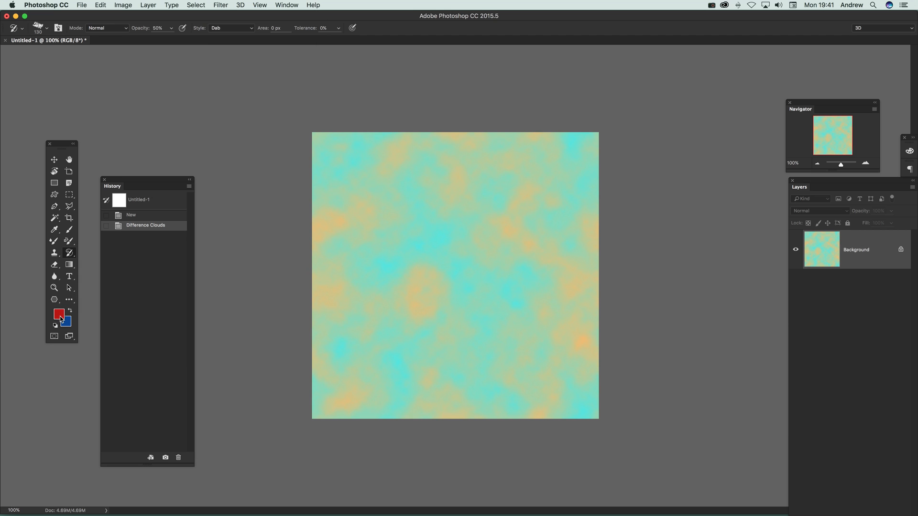
Bring up the foreground Color Picker showing the current dark red
left_click(59, 315)
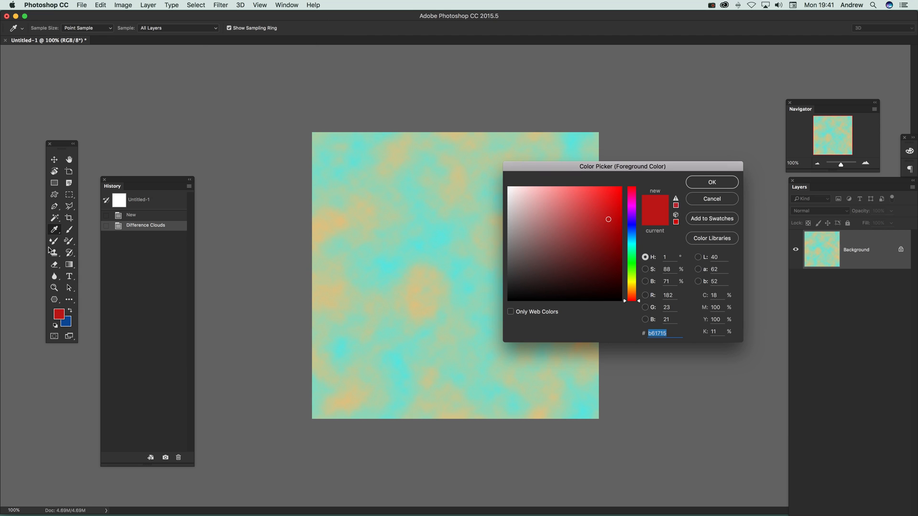
mouse_move(566, 137)
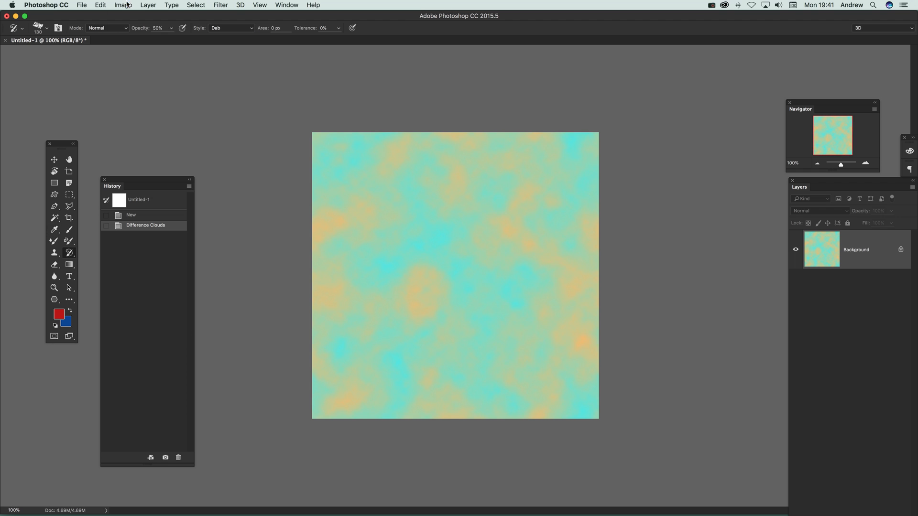
mouse_move(240, 134)
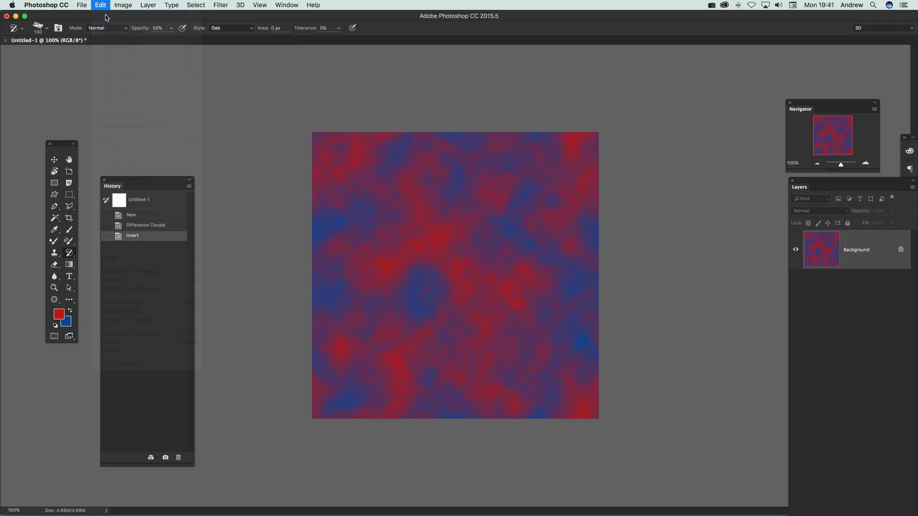
Rerun Difference Clouds to turn the texture green and amber
left_click(221, 5)
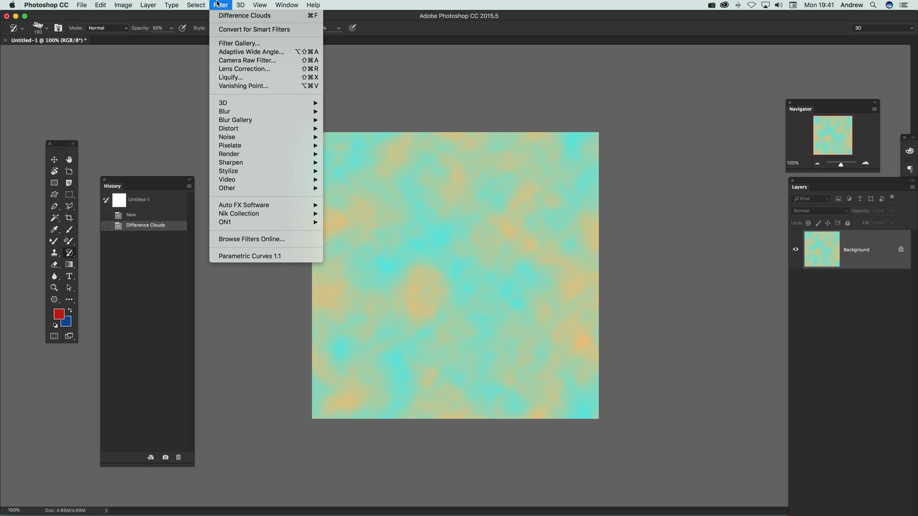
mouse_move(244, 16)
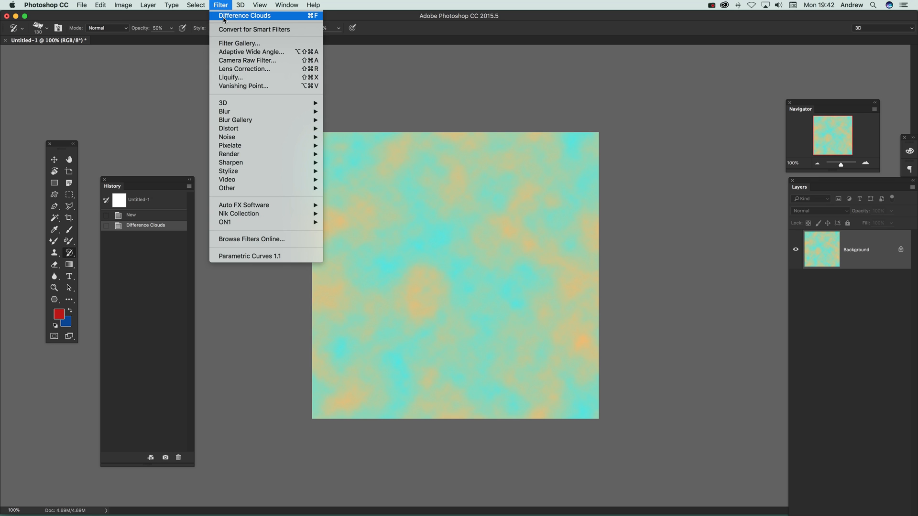
left_click(244, 15)
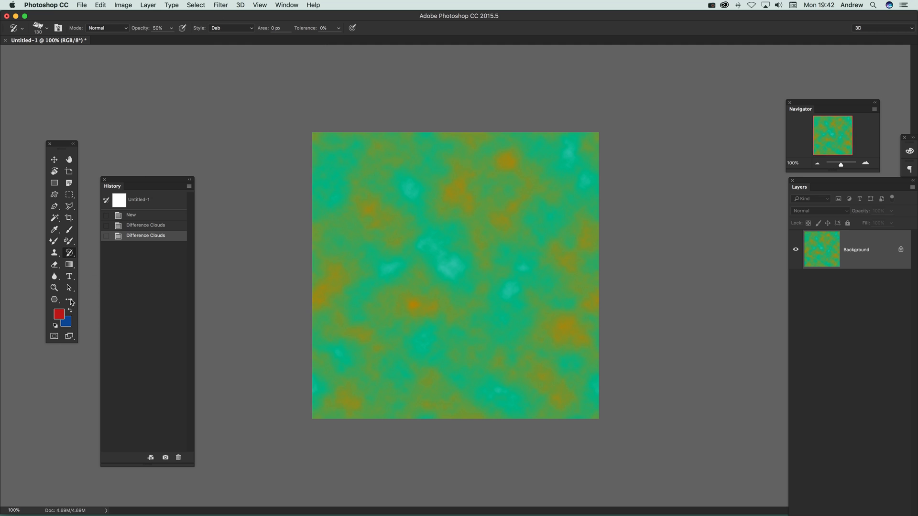
mouse_move(114, 342)
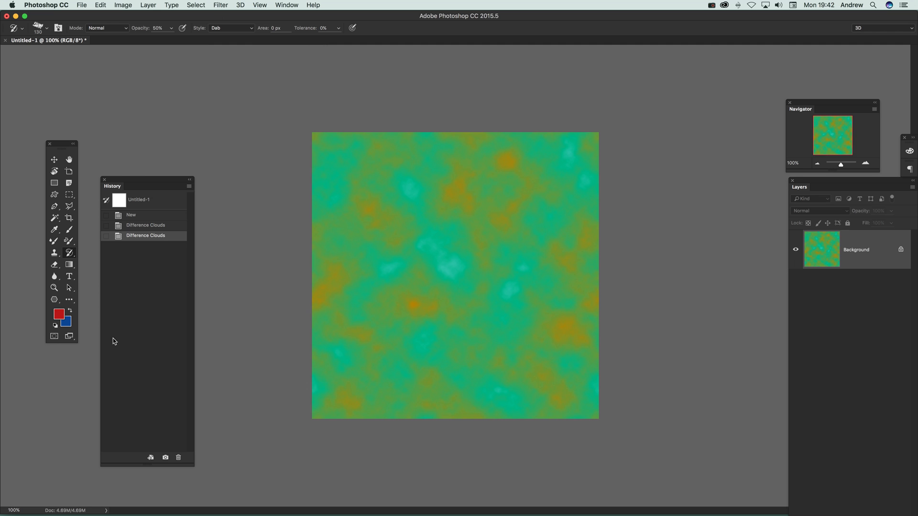
left_click(60, 311)
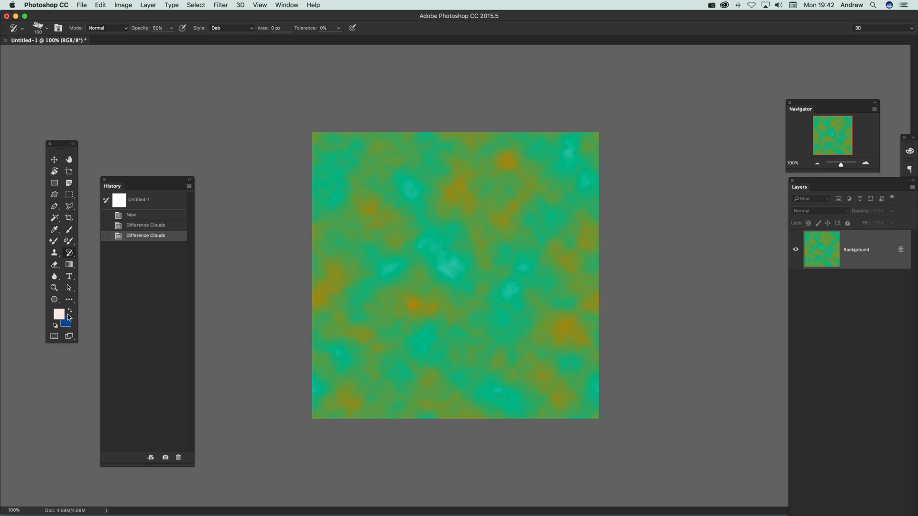
Swap the colours and set the foreground to orange-red #f24b18
left_click(58, 315)
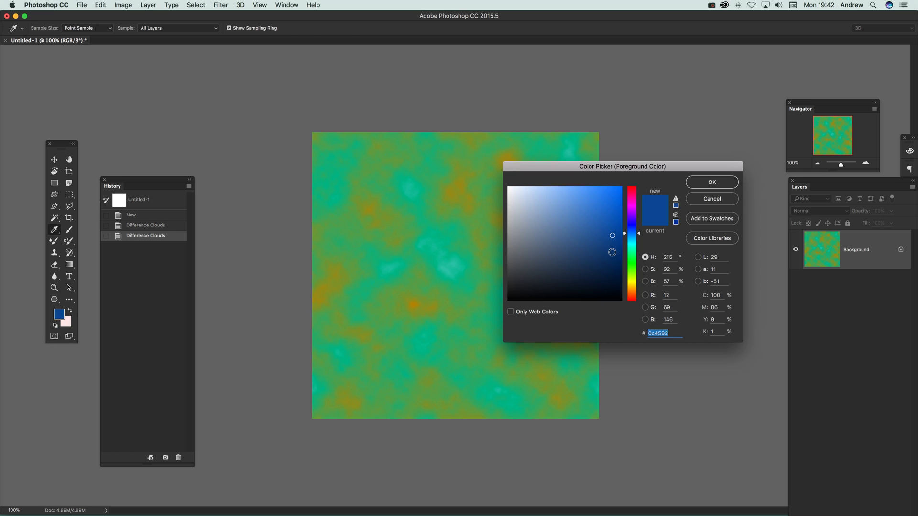
left_click(611, 192)
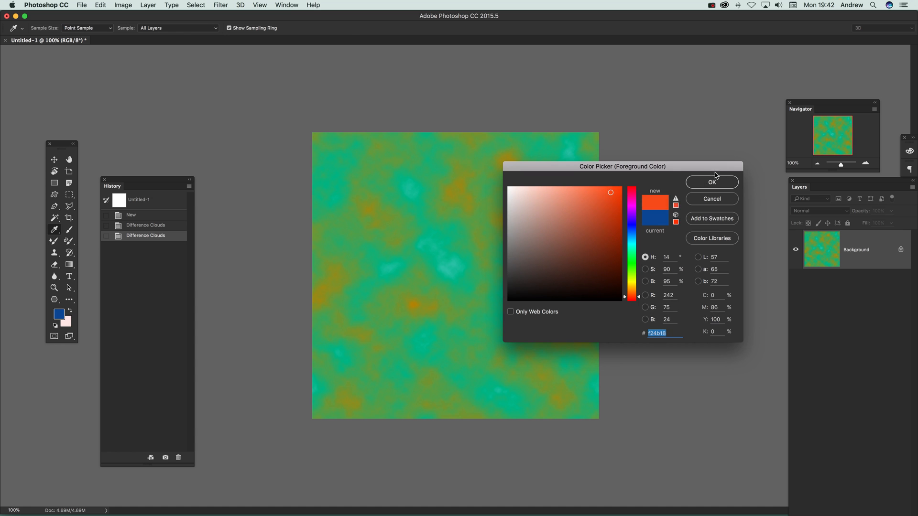
left_click(221, 5)
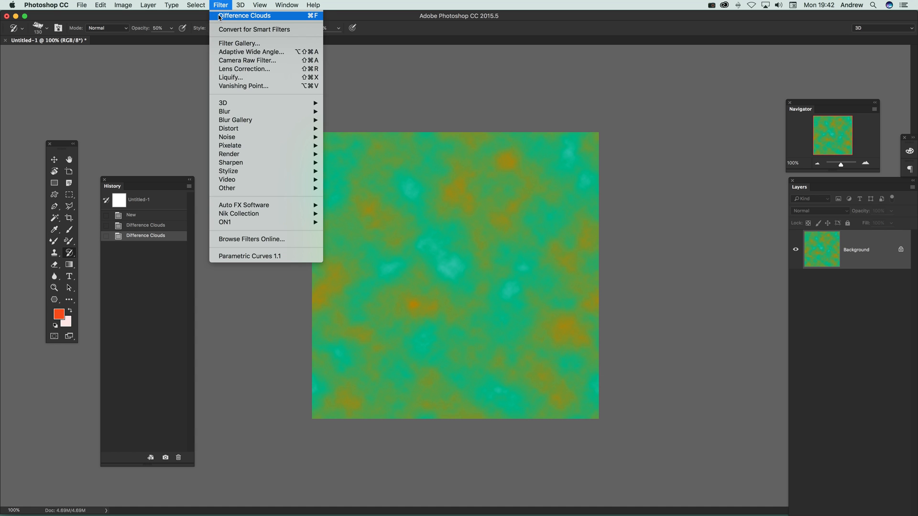
Apply Difference Clouds again, producing a teal-green mottled texture
left_click(244, 16)
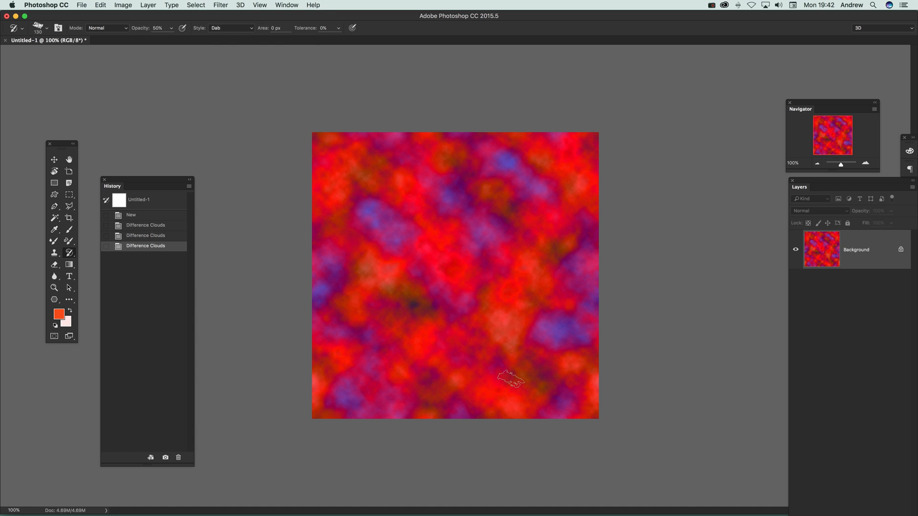
left_click(221, 5)
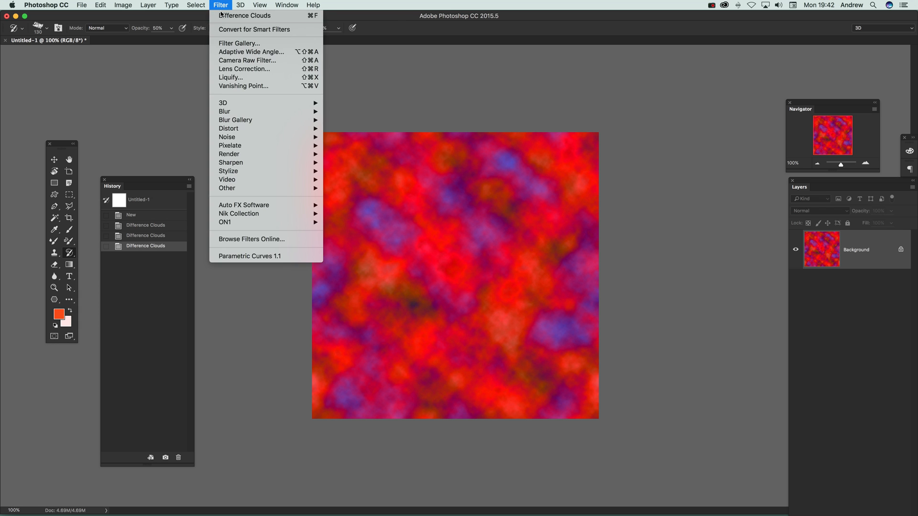
left_click(243, 15)
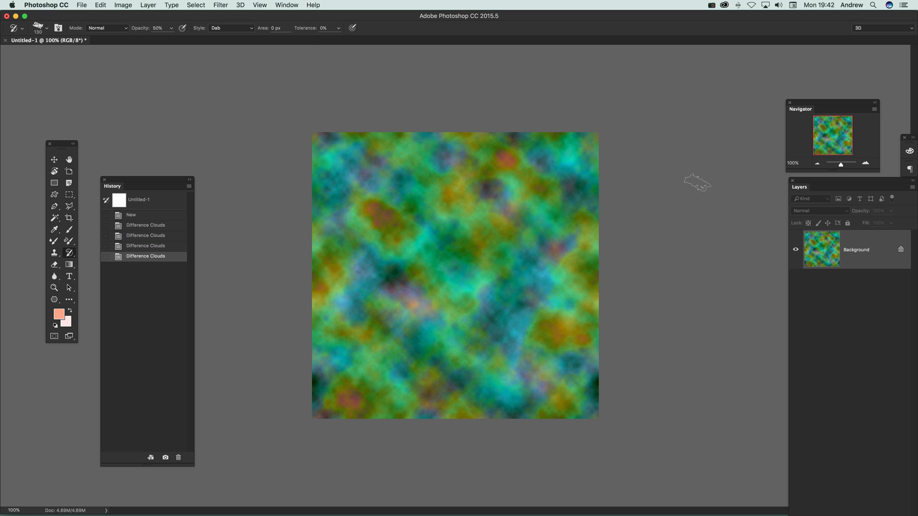
Choose a yellow-green (#a9c624) as the new background colour
left_click(64, 322)
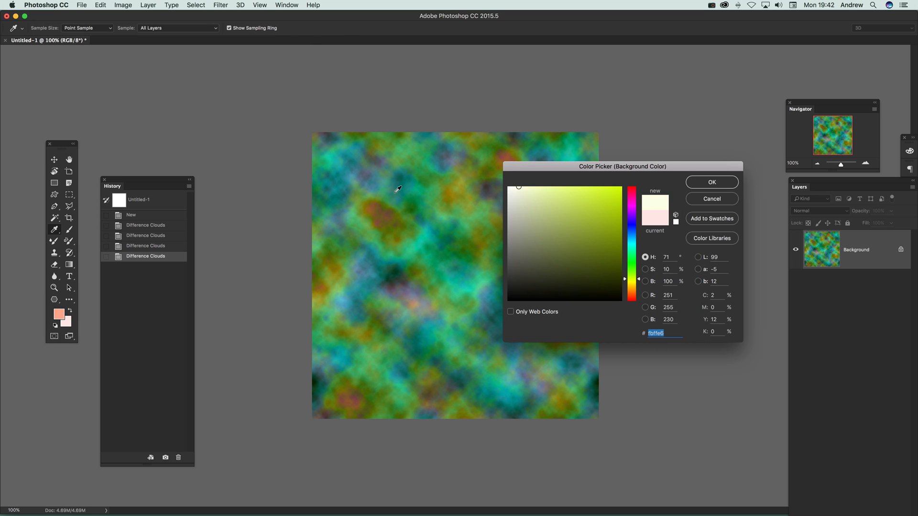
mouse_move(478, 209)
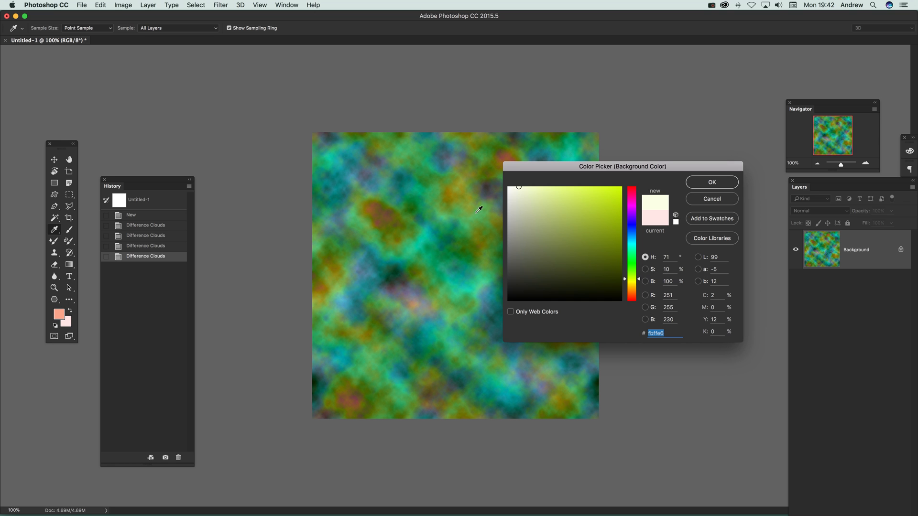
left_click(601, 211)
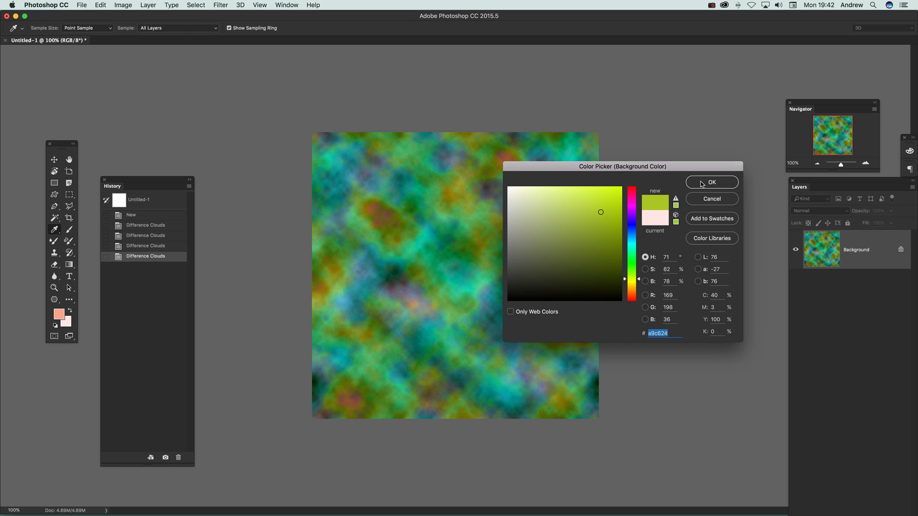
Confirm the yellow-green background and re-render Difference Clouds into a red-orange texture
left_click(712, 182)
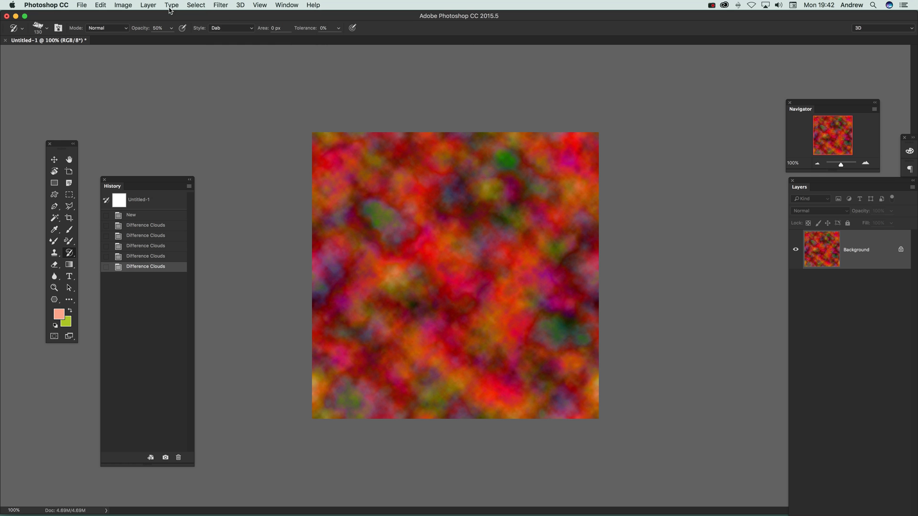
mouse_move(100, 6)
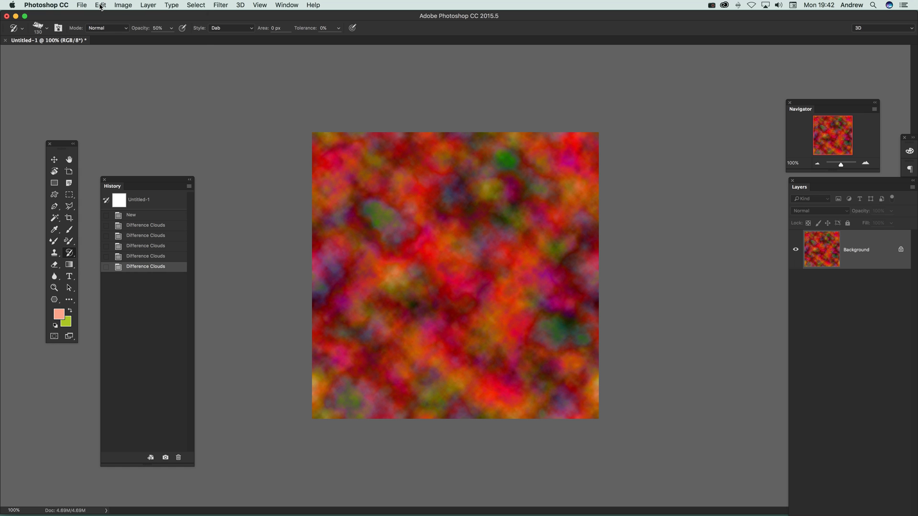
left_click(99, 5)
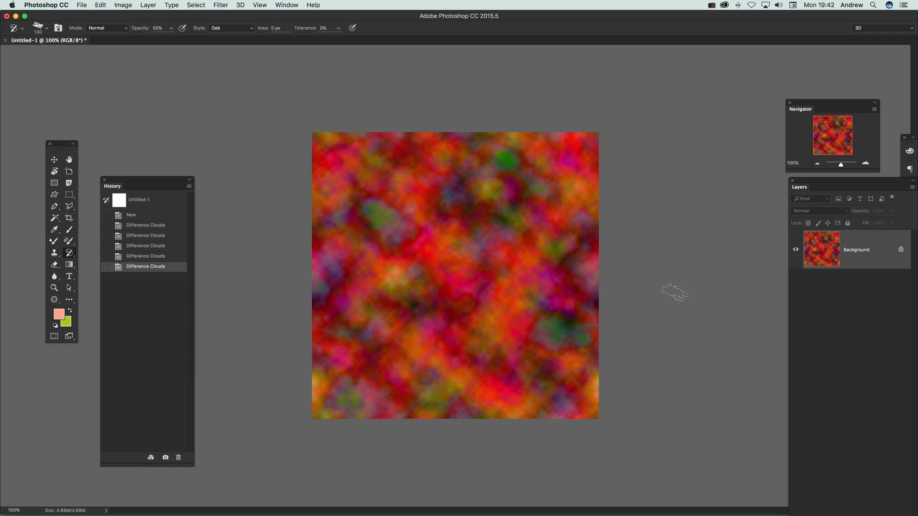
Add a Pattern Fill layer via Layer > New Fill Layer > Pattern and set its Scale
left_click(147, 4)
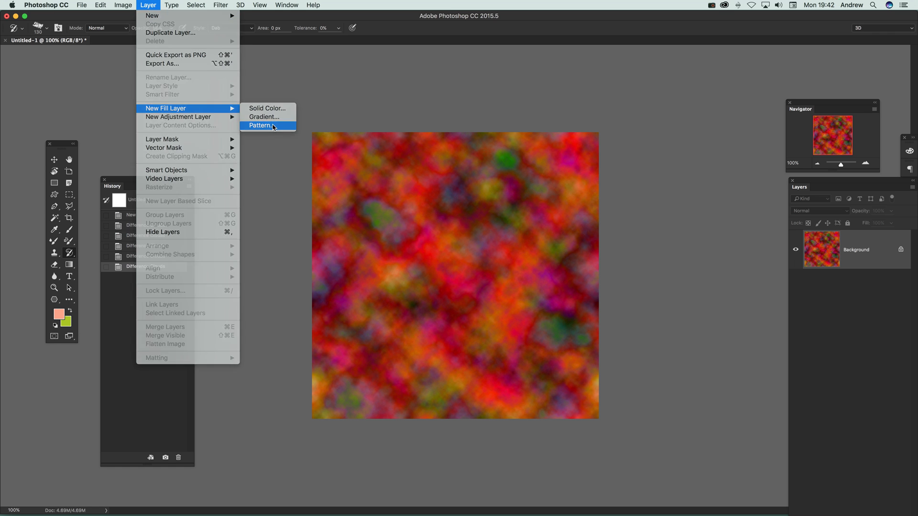
left_click(260, 126)
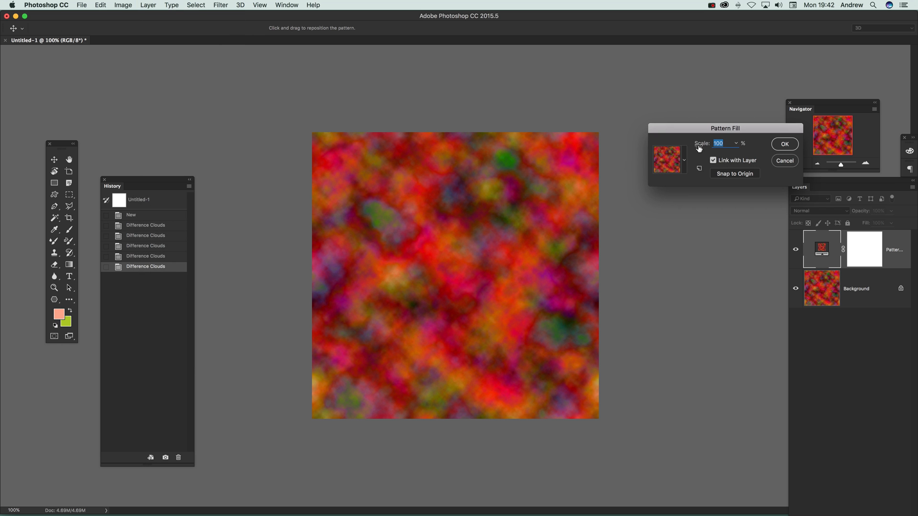
mouse_move(664, 118)
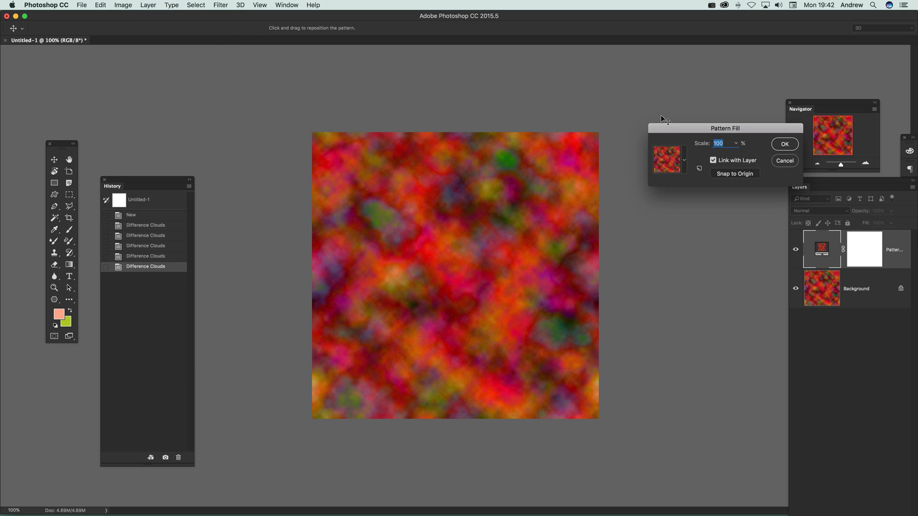
type("25")
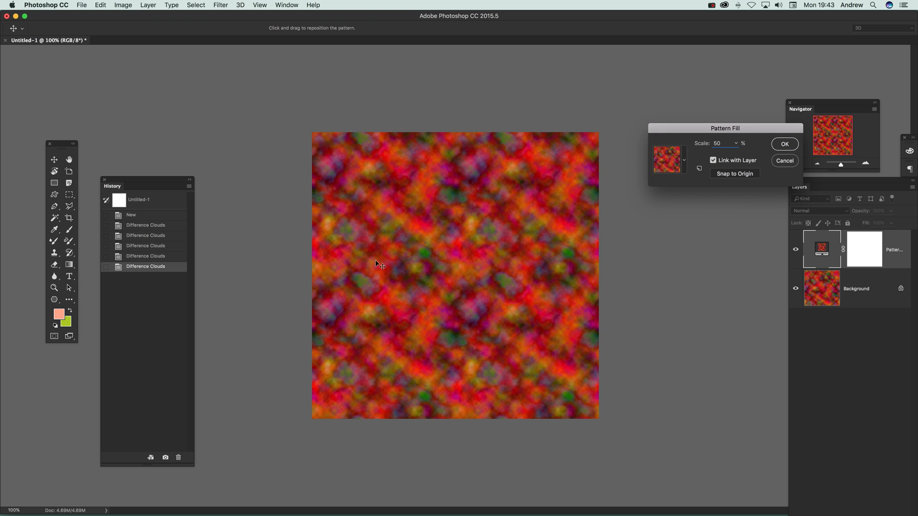
mouse_move(396, 288)
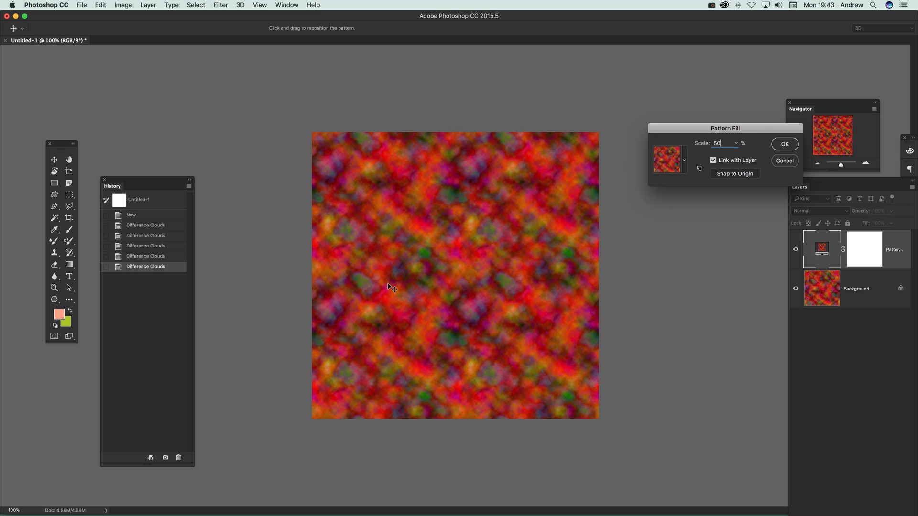
mouse_move(820, 165)
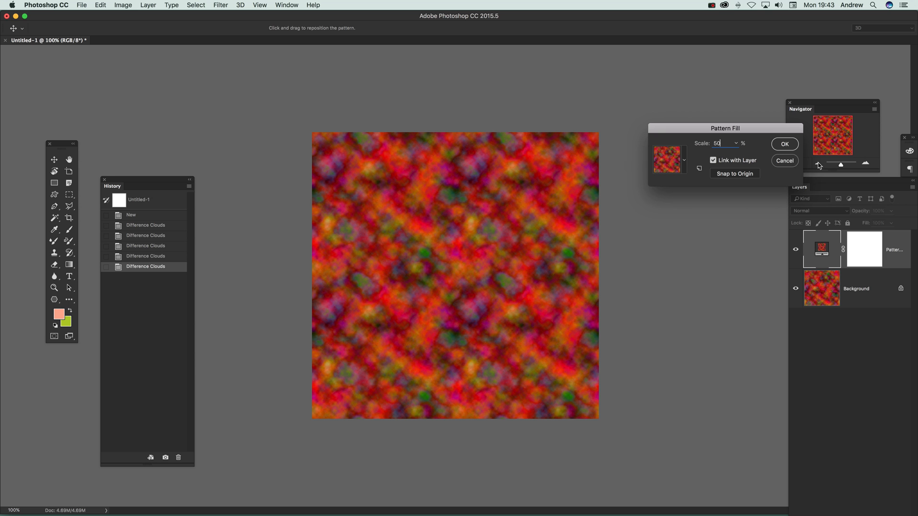
Cancel the Pattern Fill and create a new empty Layer 1 above the Background
left_click(784, 160)
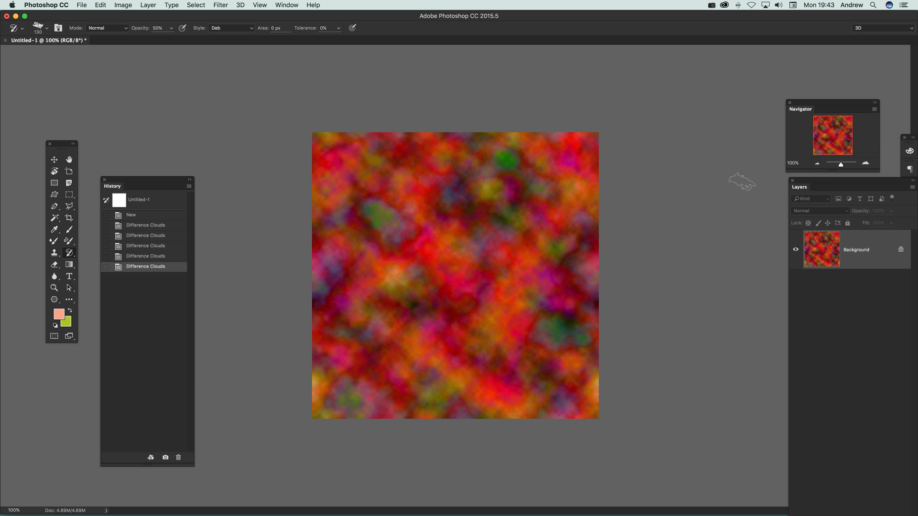
mouse_move(148, 5)
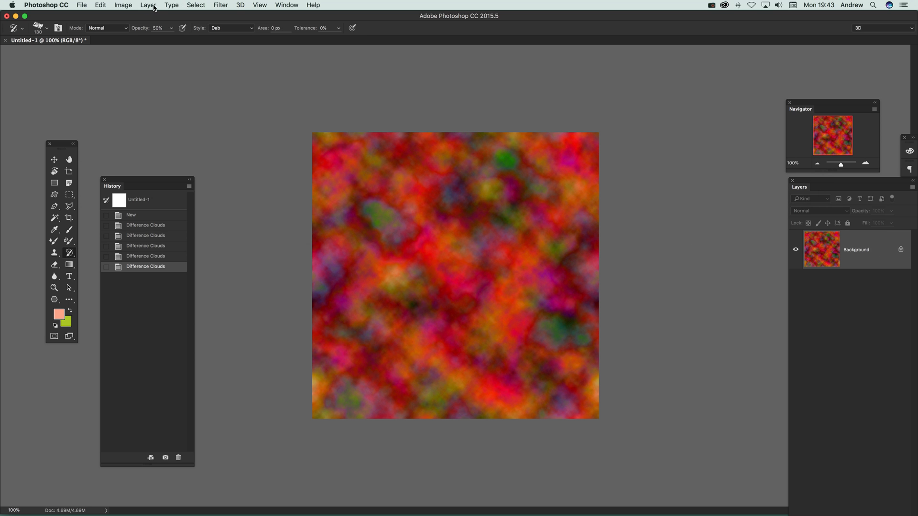
left_click(148, 5)
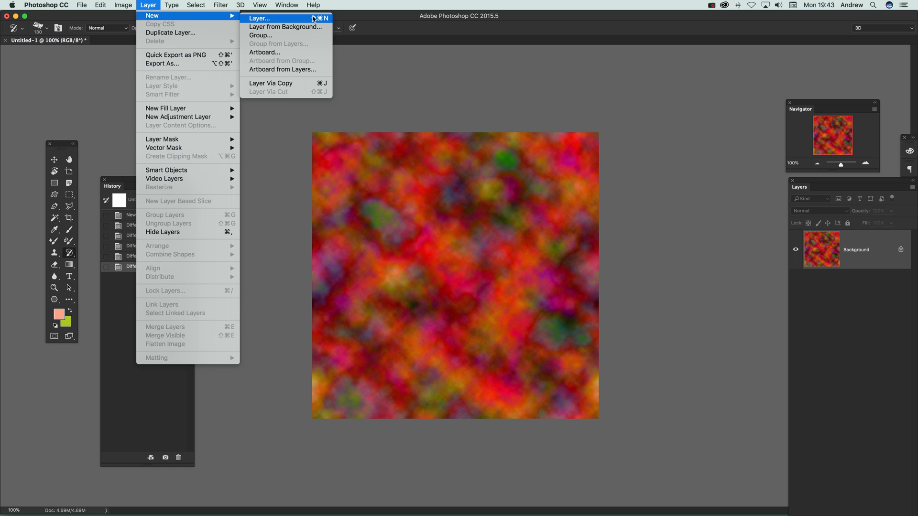
left_click(259, 19)
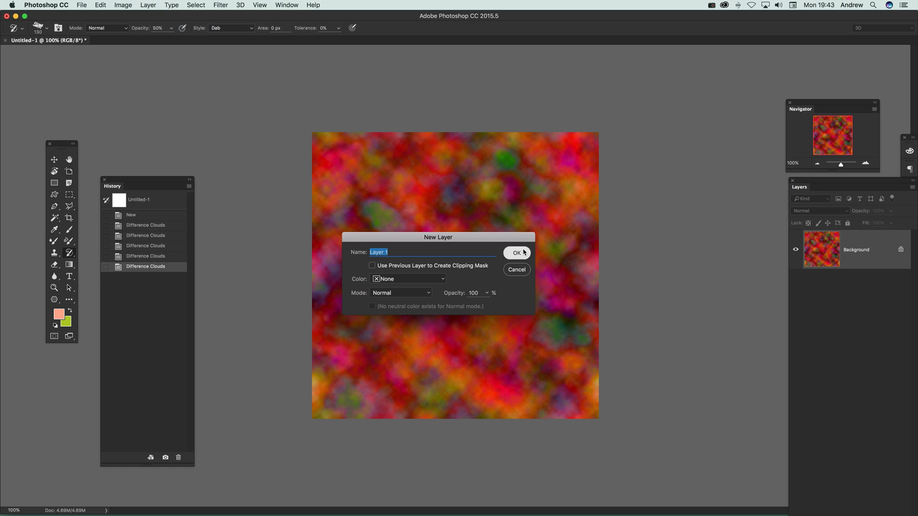
left_click(515, 252)
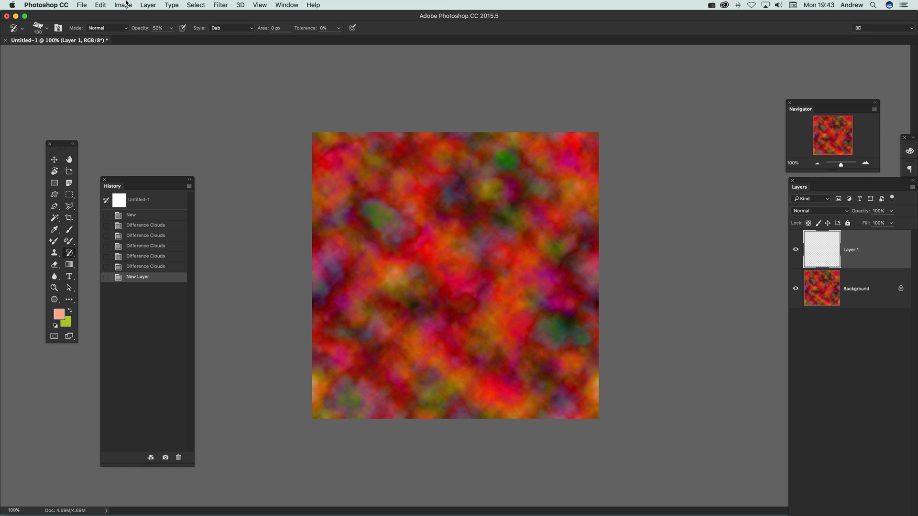
Try Difference Clouds on the empty layer and dismiss the empty-area warning
left_click(221, 5)
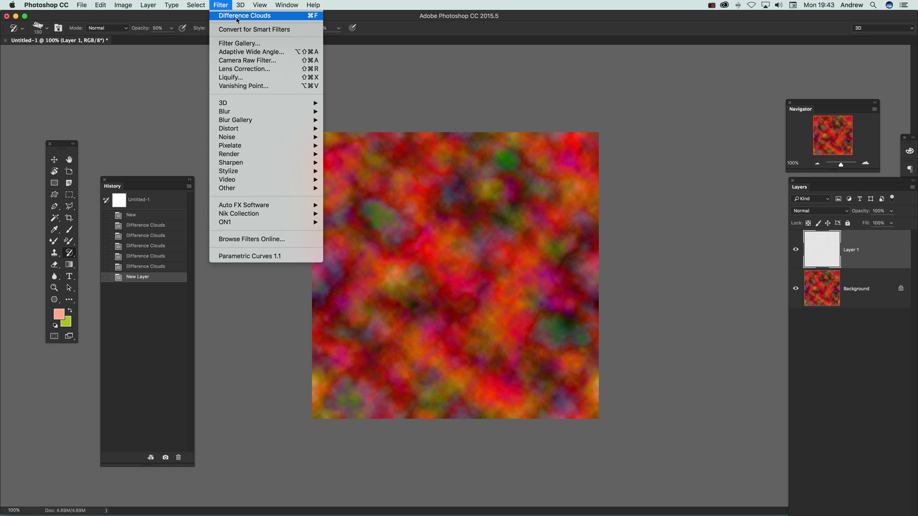
left_click(244, 16)
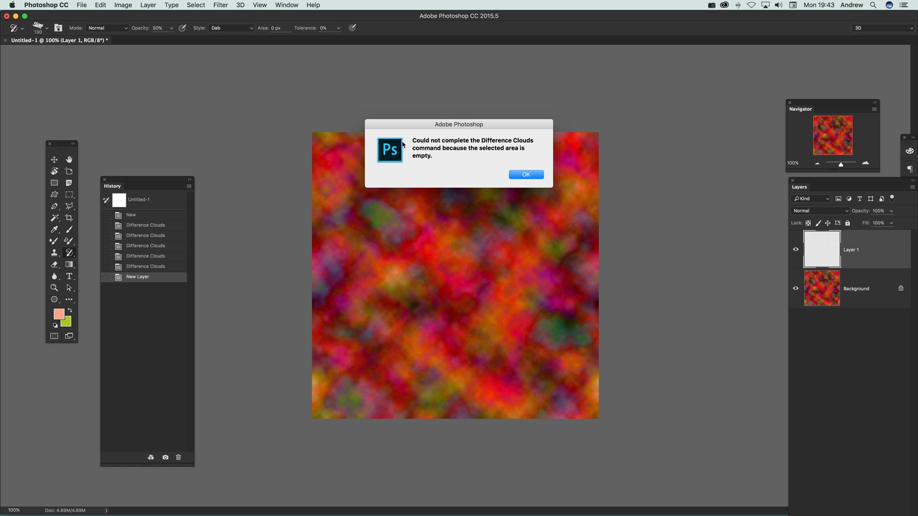
mouse_move(502, 186)
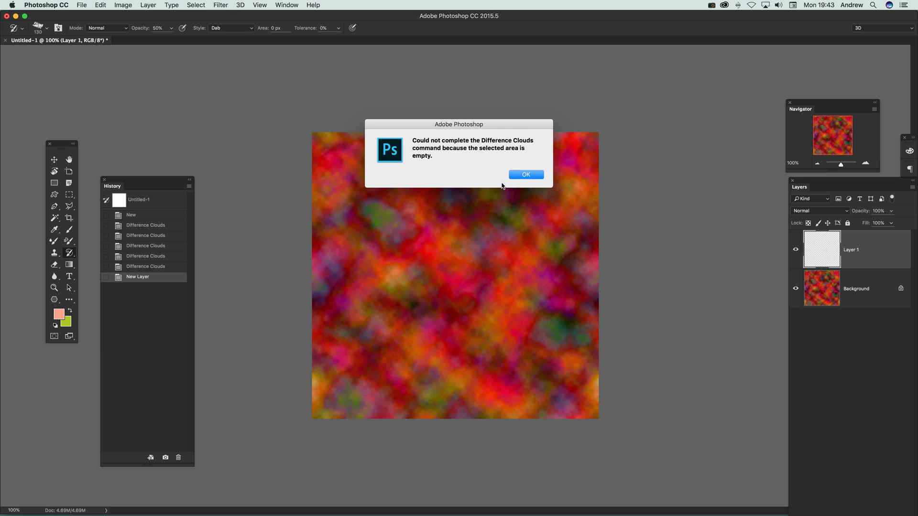
left_click(525, 174)
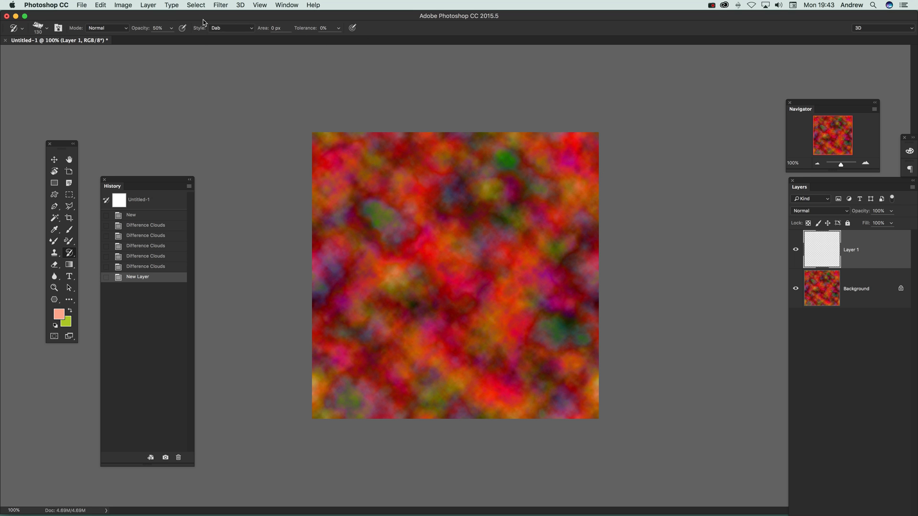
Fill Layer 1 with black using Edit > Fill
left_click(99, 4)
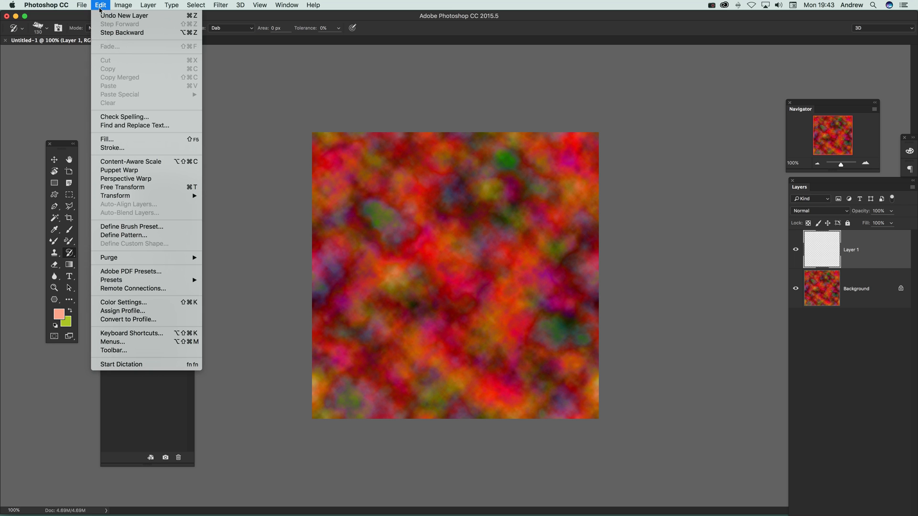
left_click(107, 139)
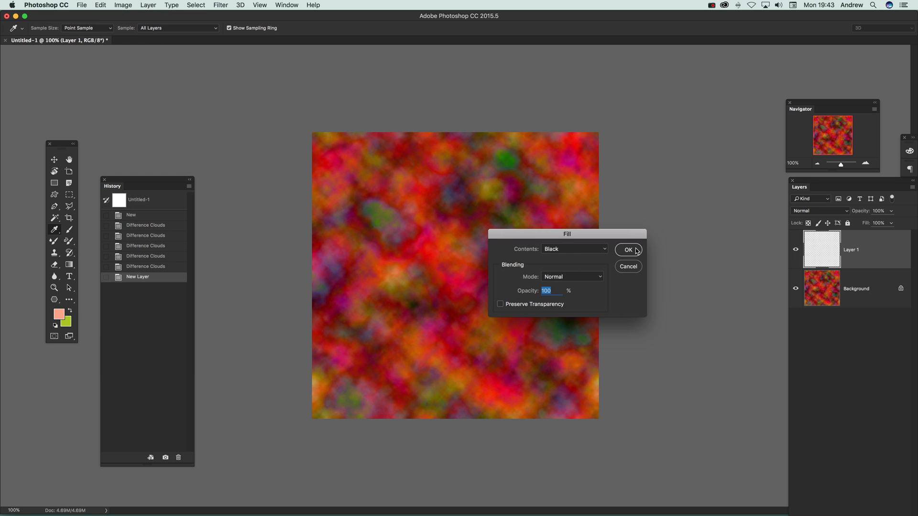
left_click(628, 249)
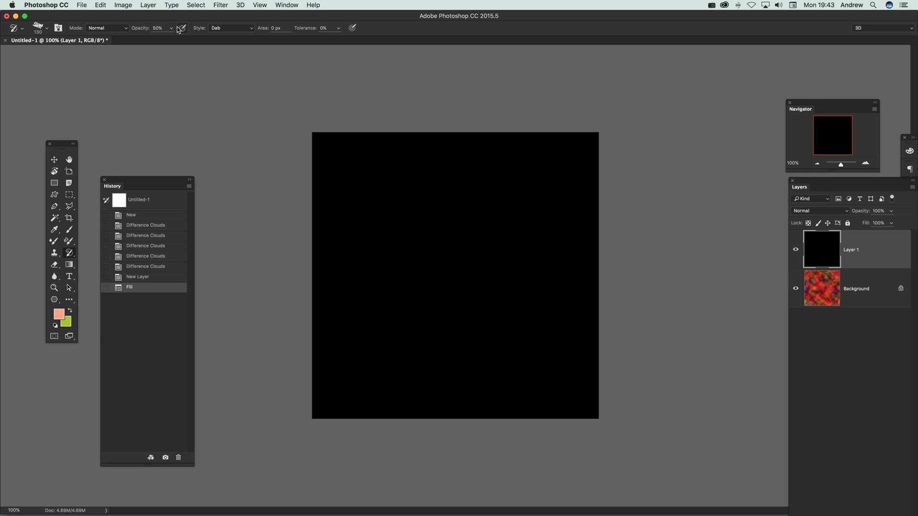
left_click(221, 5)
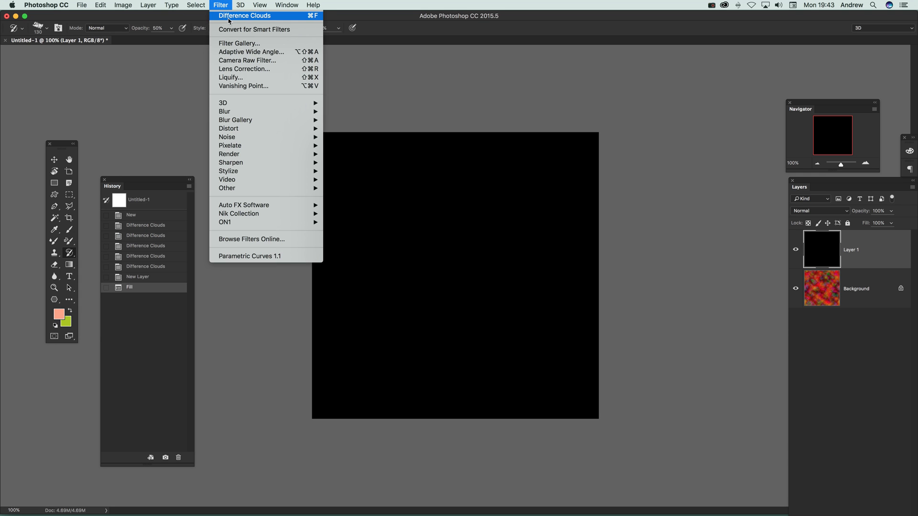
Set foreground to blue 02a1eb and background to pale yellow f0f8cd
left_click(58, 314)
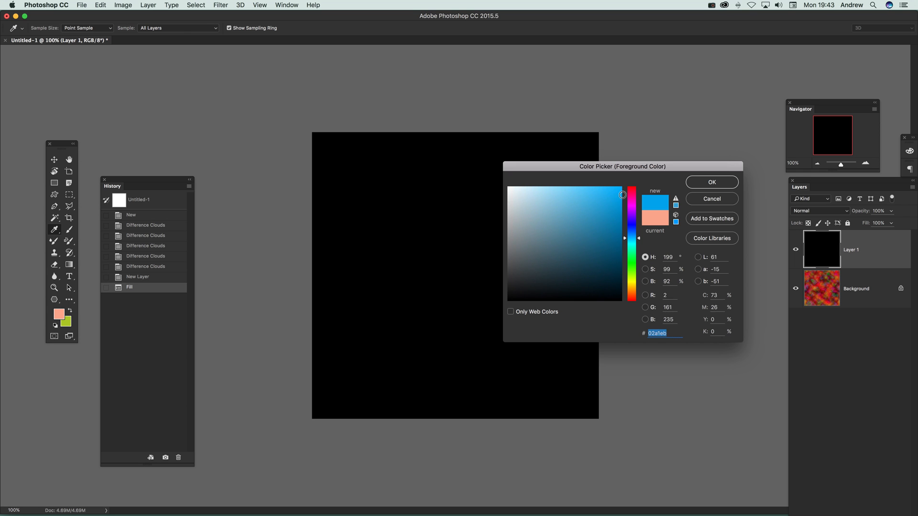
left_click(710, 182)
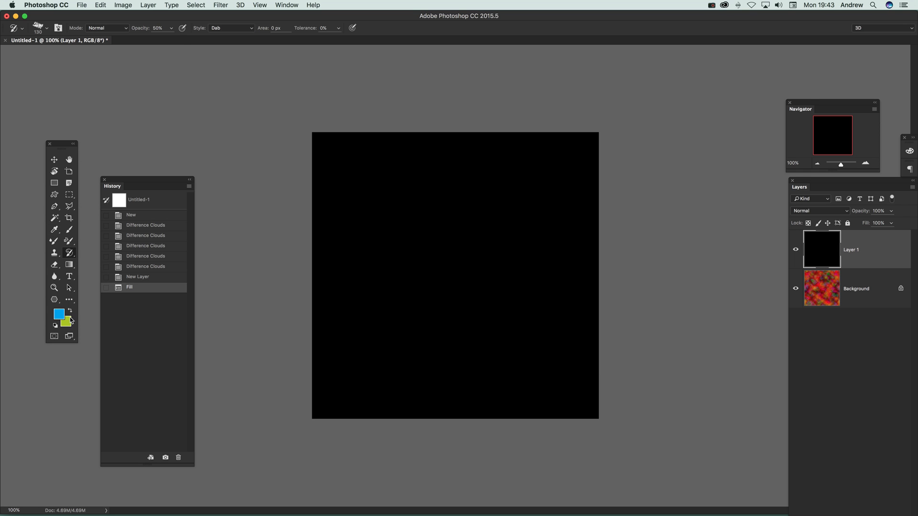
left_click(63, 319)
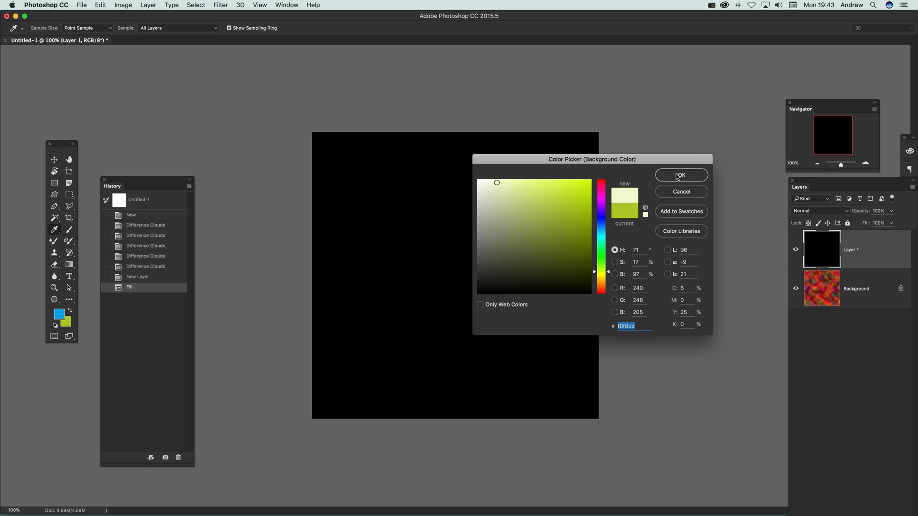
left_click(680, 175)
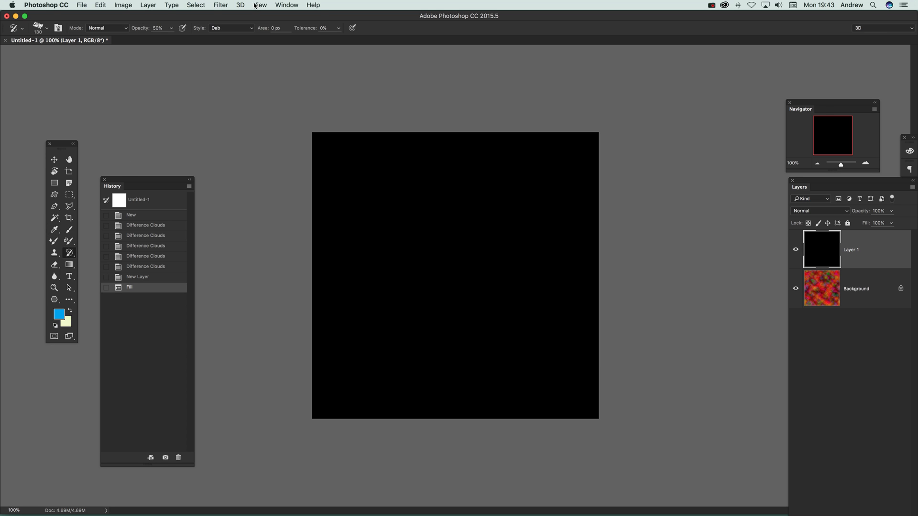
Render Difference Clouds on Layer 1 into blue-and-cream clouds
left_click(221, 4)
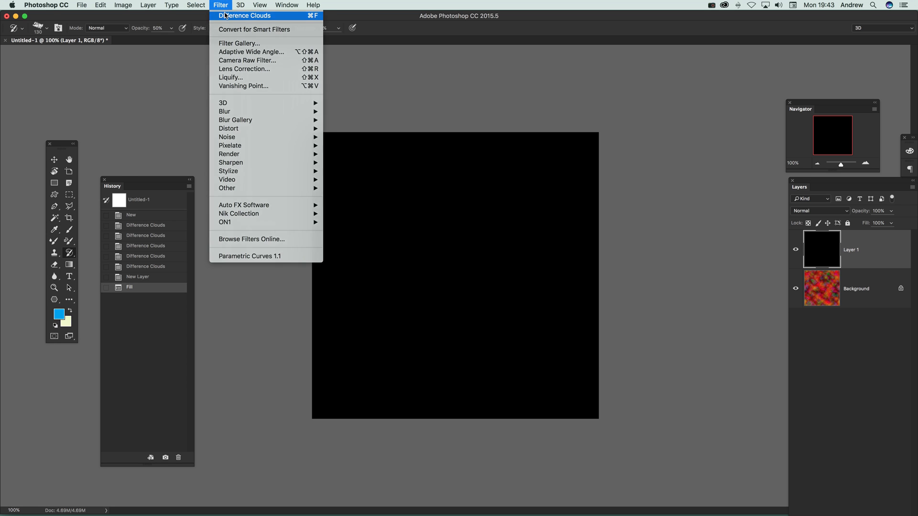
left_click(245, 15)
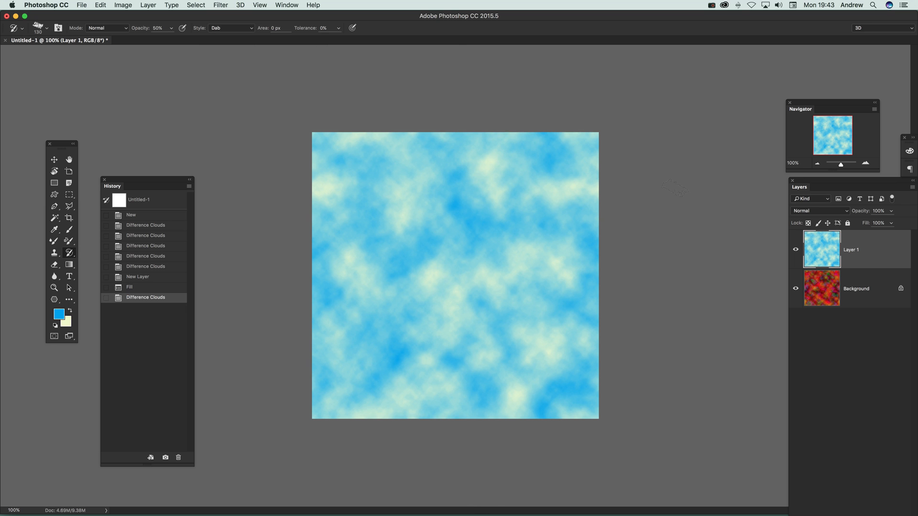
mouse_move(679, 425)
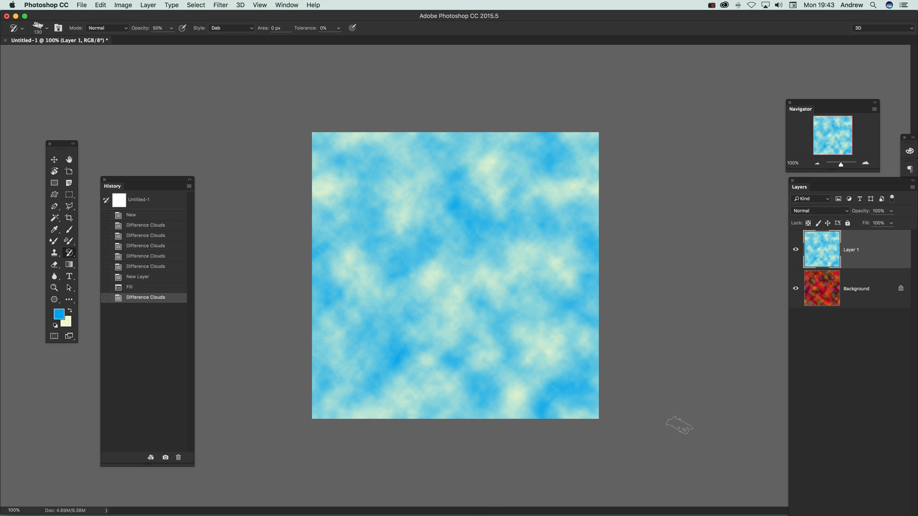
mouse_move(330, 60)
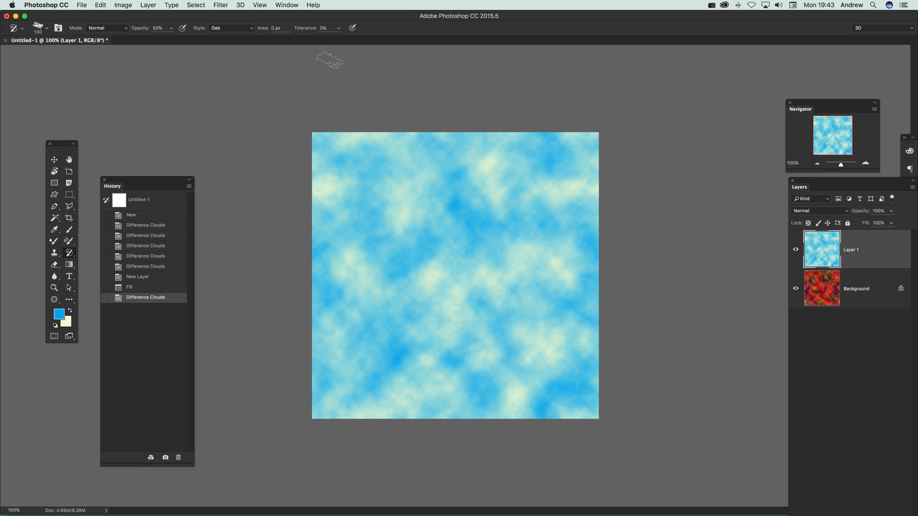
Set Layer 1's blend mode to Overlay so its blue clouds mix into the background
left_click(101, 5)
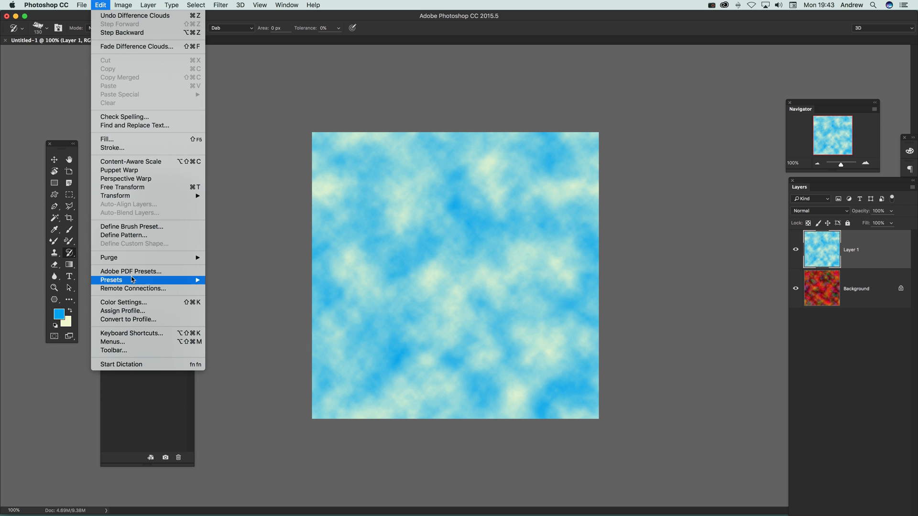
mouse_move(201, 258)
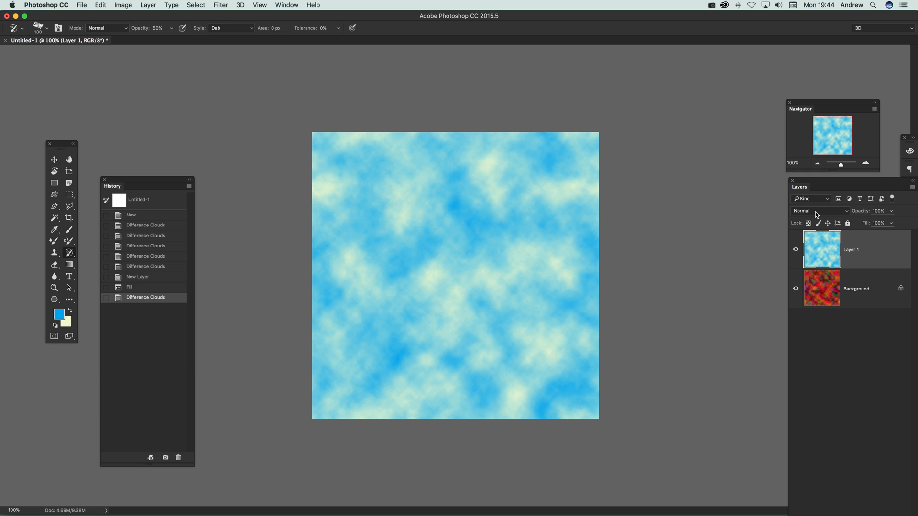
left_click(819, 210)
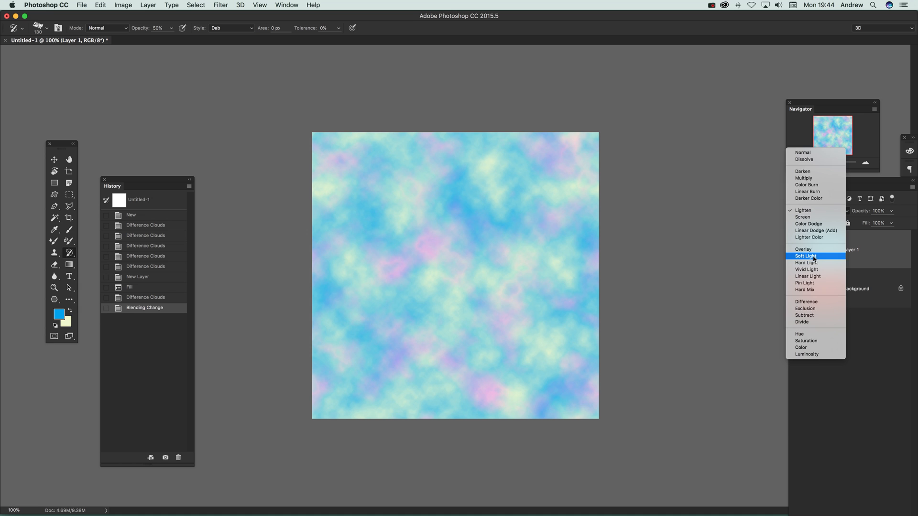
left_click(802, 248)
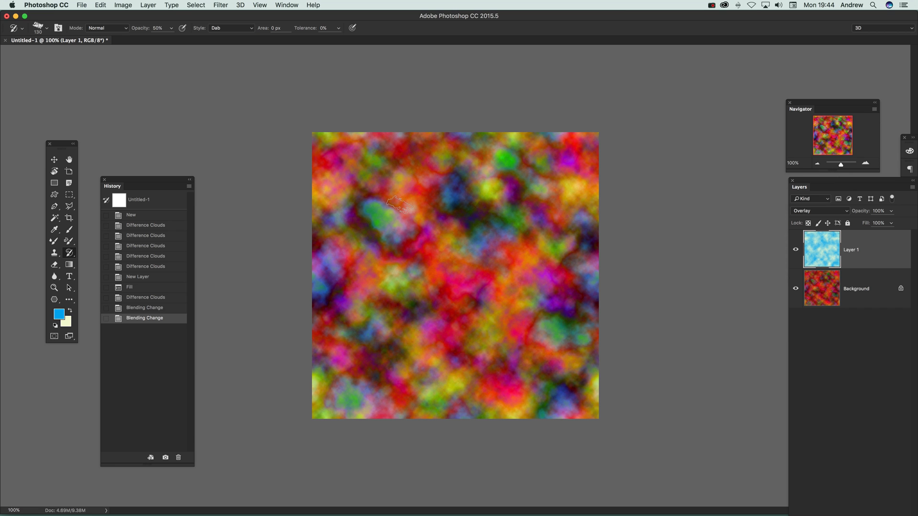
mouse_move(140, 6)
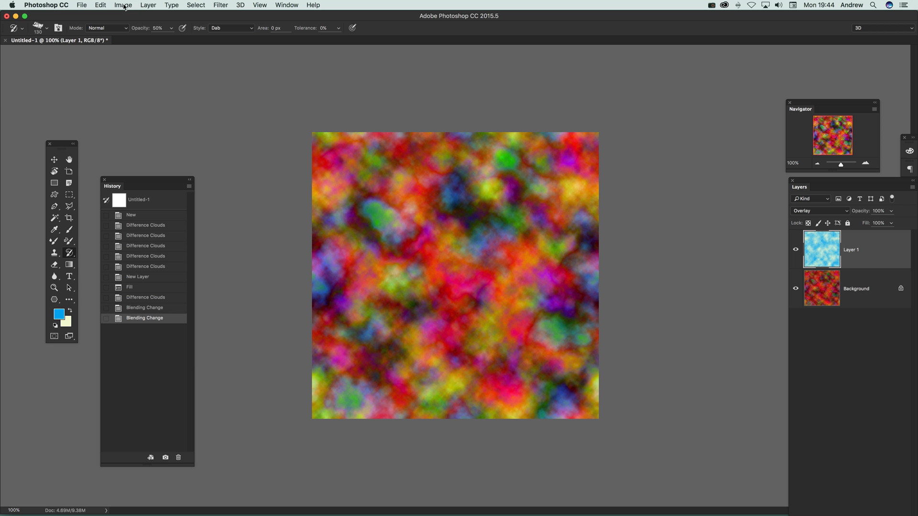
Flatten the image into a single multicoloured Background layer
left_click(148, 5)
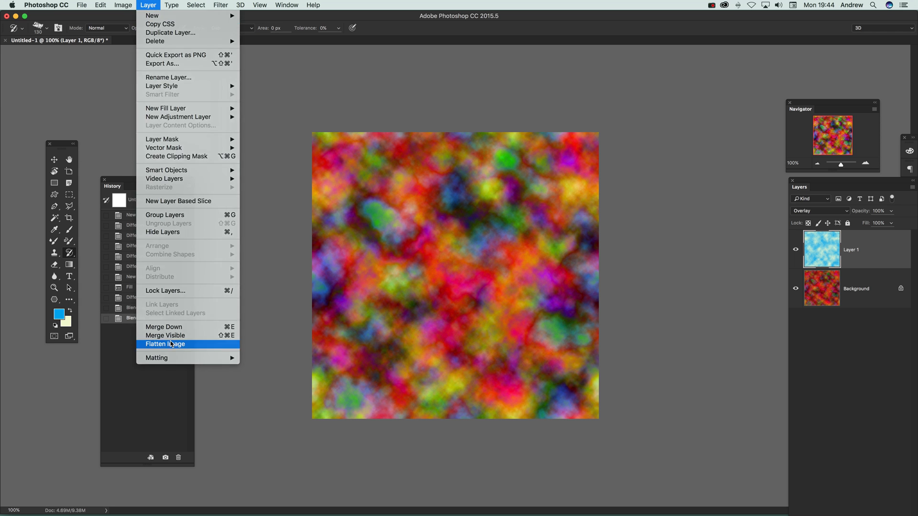
left_click(165, 343)
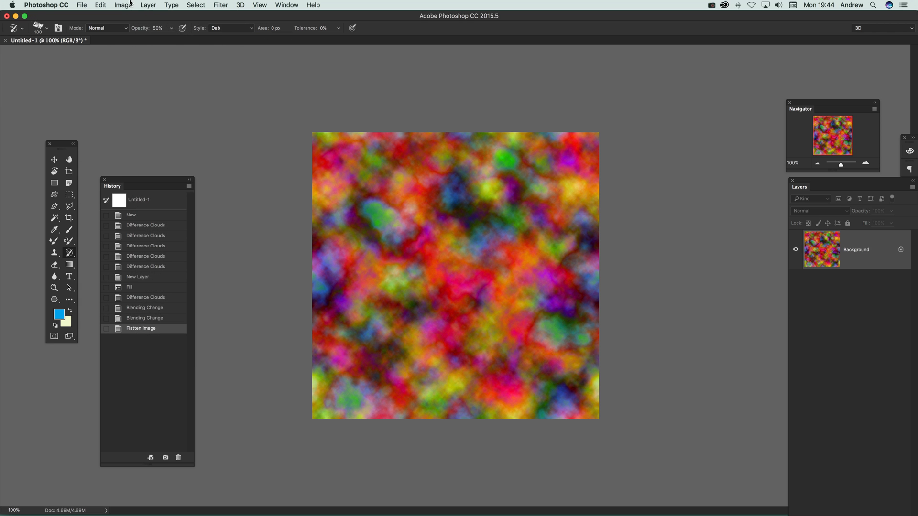
left_click(100, 5)
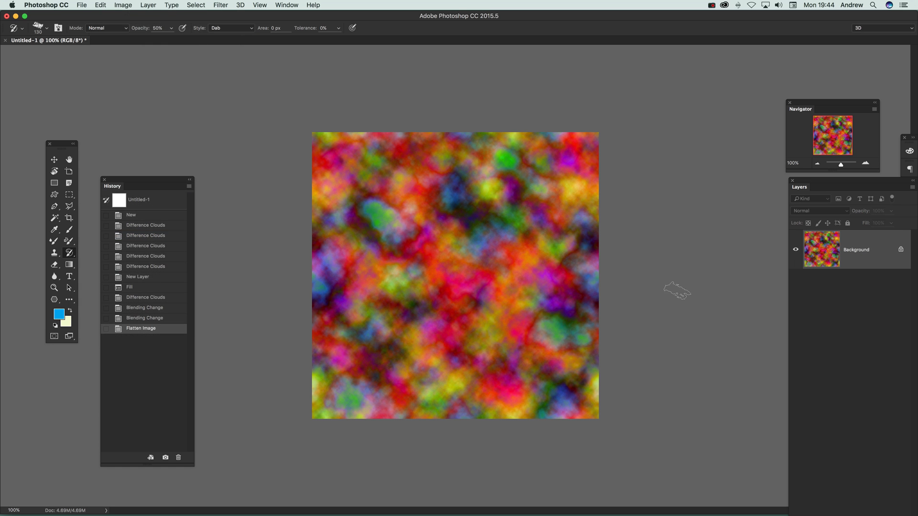
Start a new Pattern Fill 1 layer via Layer > New Fill Layer > Pattern
left_click(147, 5)
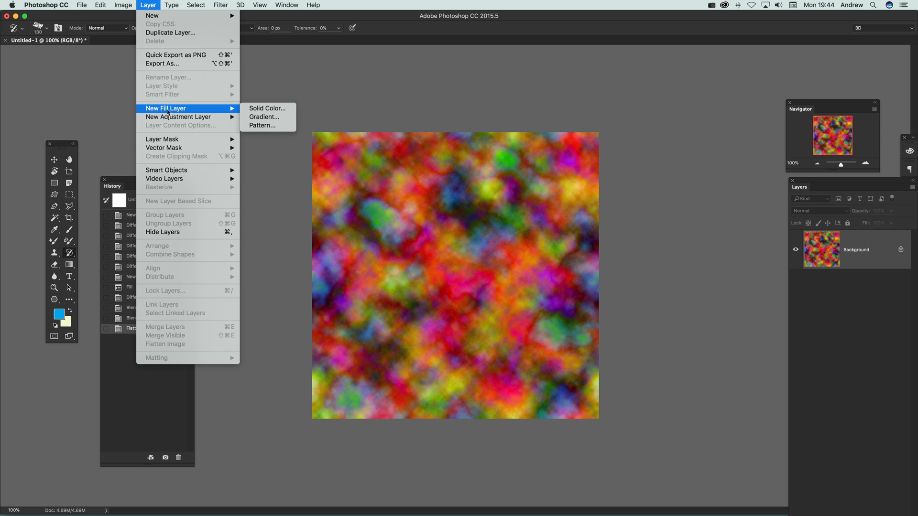
left_click(262, 125)
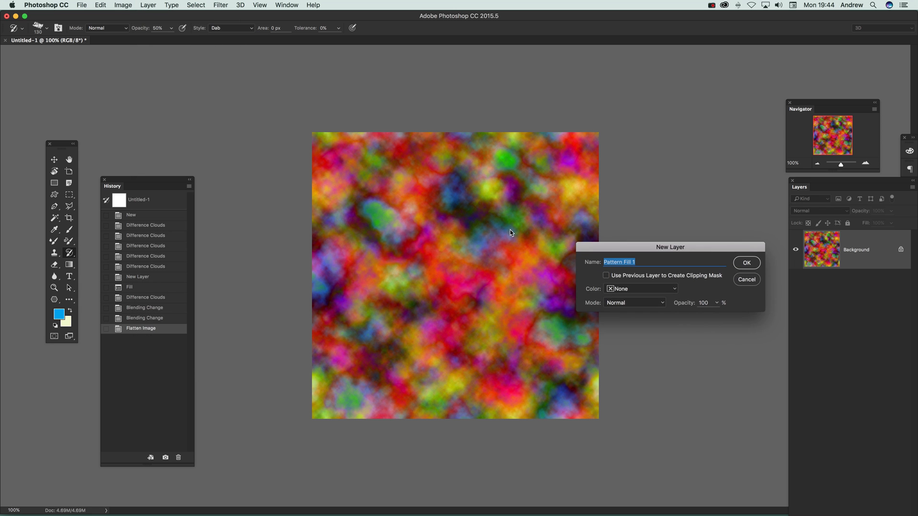
Create the Pattern Fill 1 layer and set its pattern scale to 275%
left_click(747, 262)
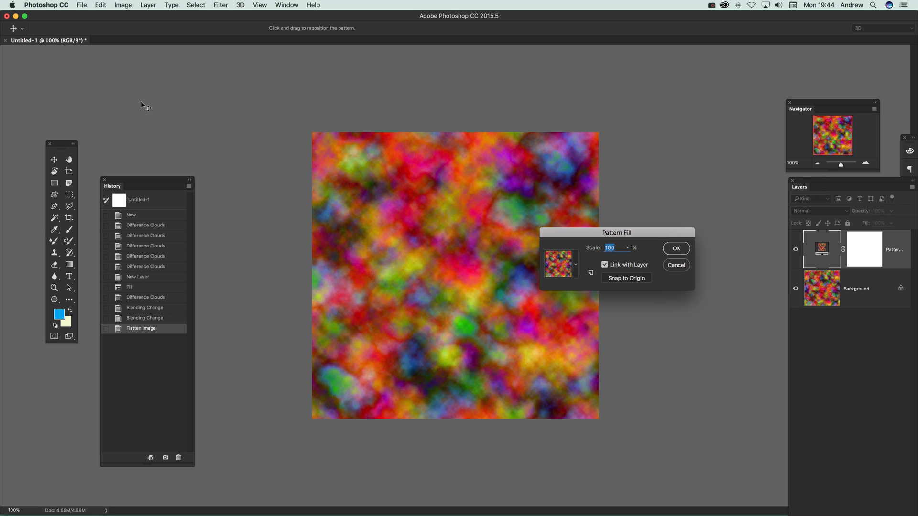
mouse_move(496, 299)
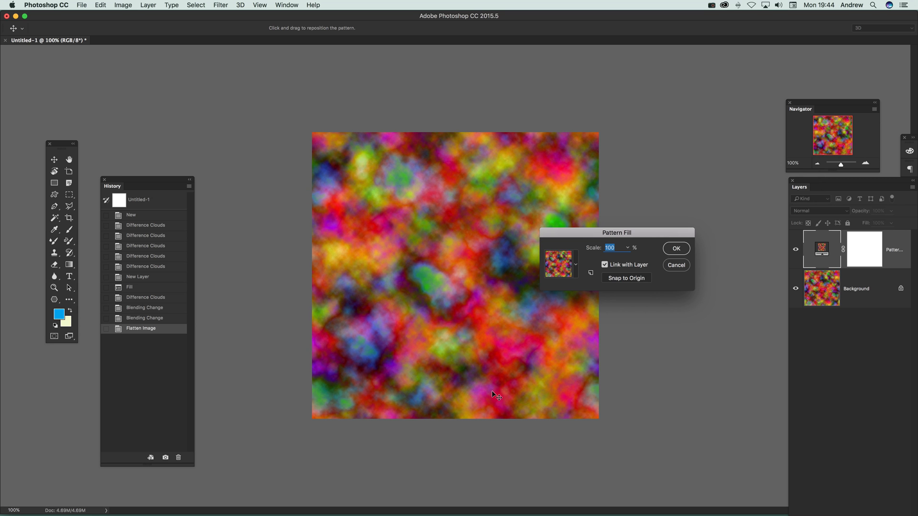
mouse_move(594, 237)
type("50")
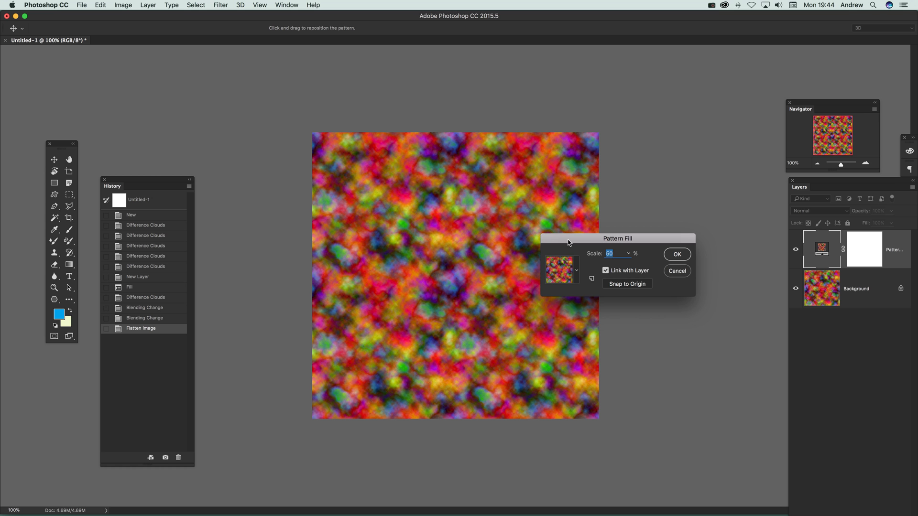
left_click(634, 252)
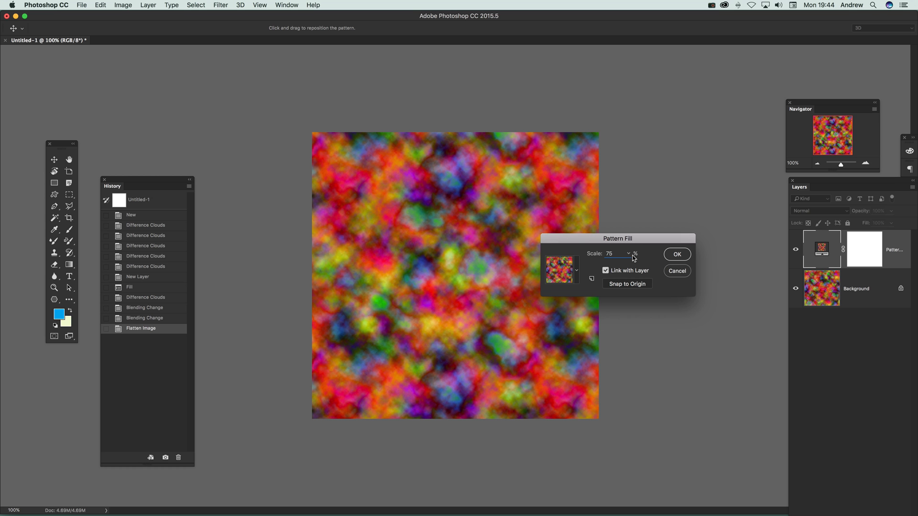
triple_click(612, 253)
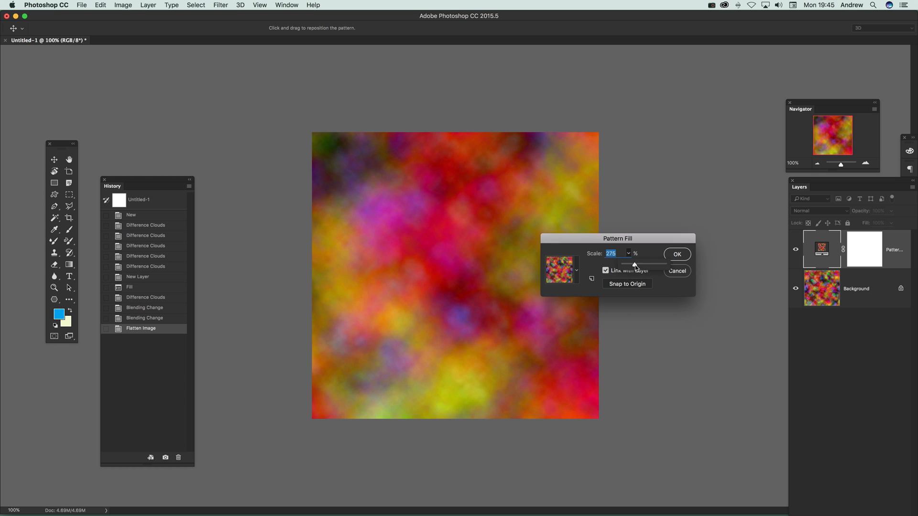
left_click(675, 253)
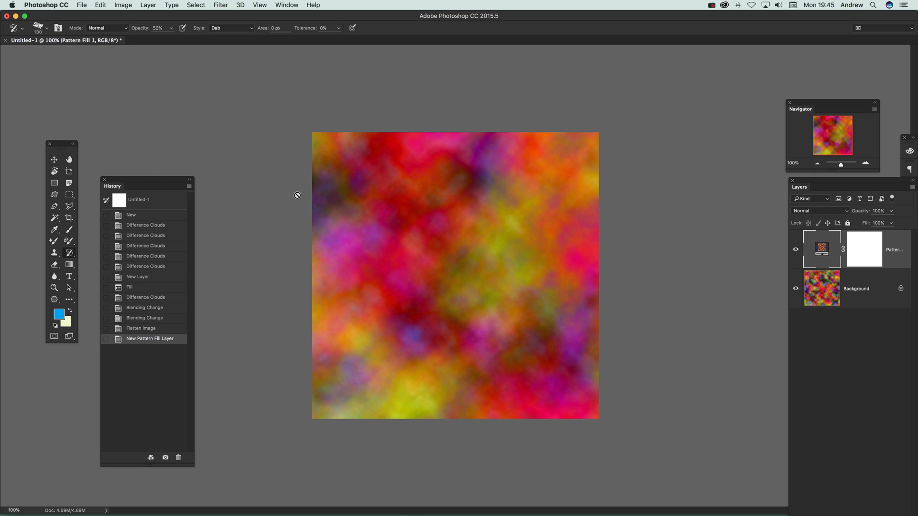
mouse_move(286, 183)
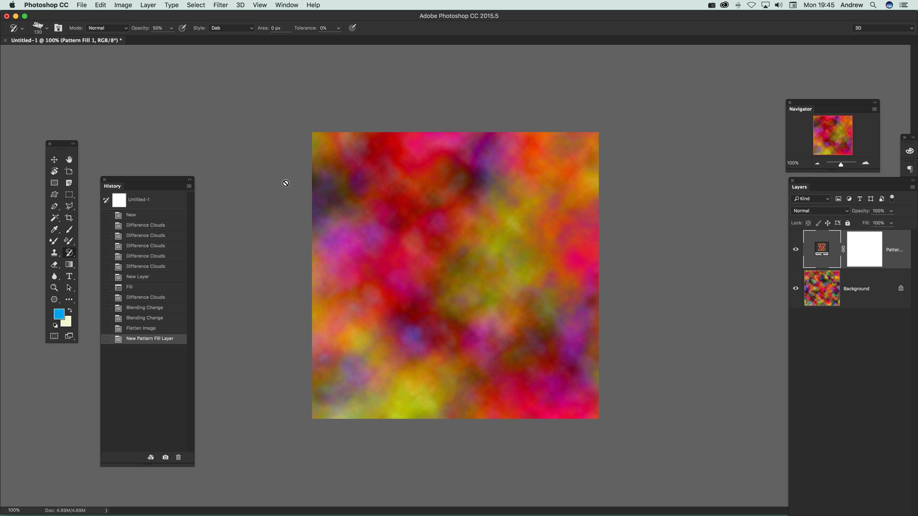
mouse_move(281, 182)
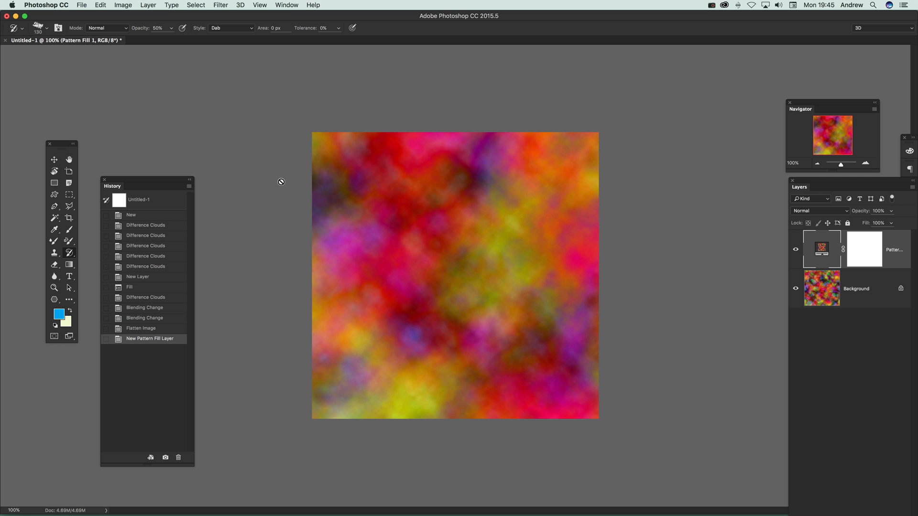